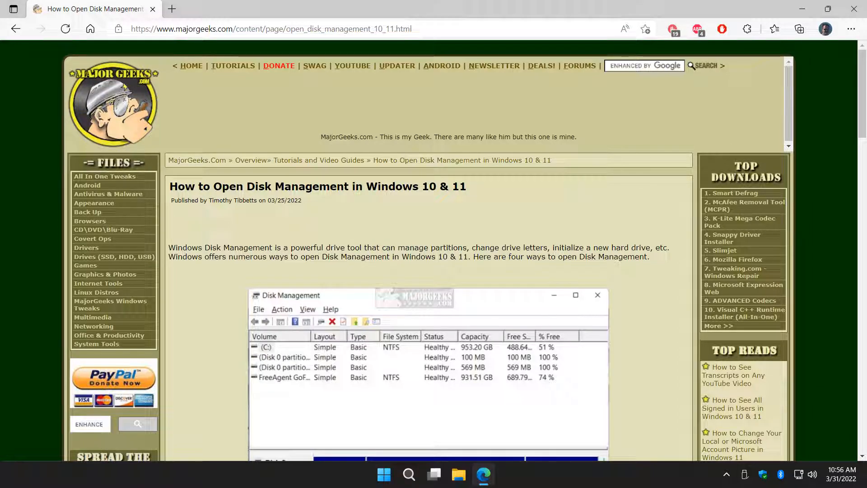
{"action": "mouse_move", "coordinate": [102, 242]}
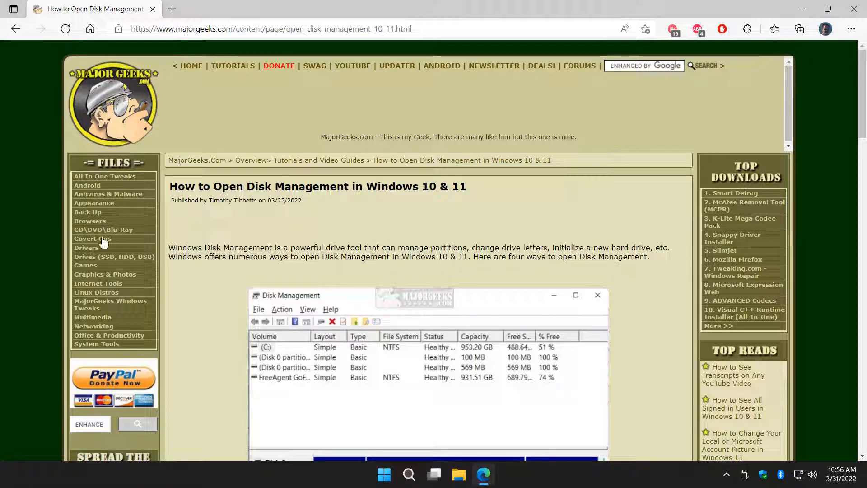
{"action": "mouse_move", "coordinate": [286, 192]}
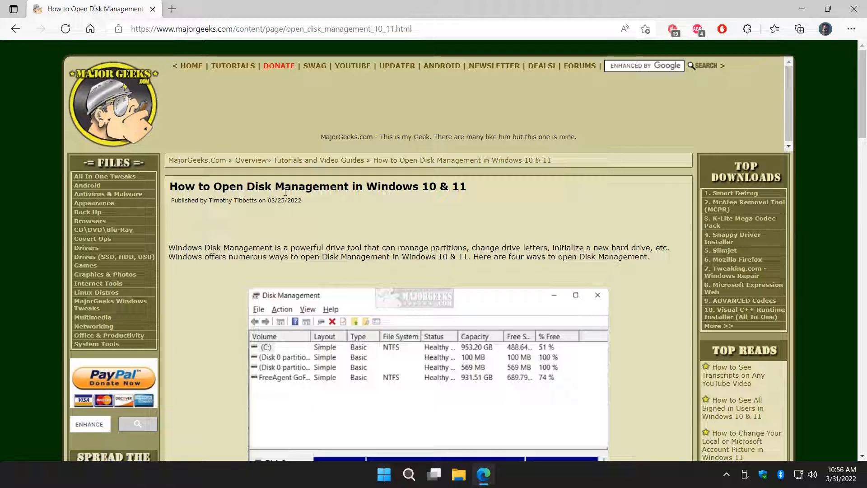
{"action": "mouse_move", "coordinate": [323, 223]}
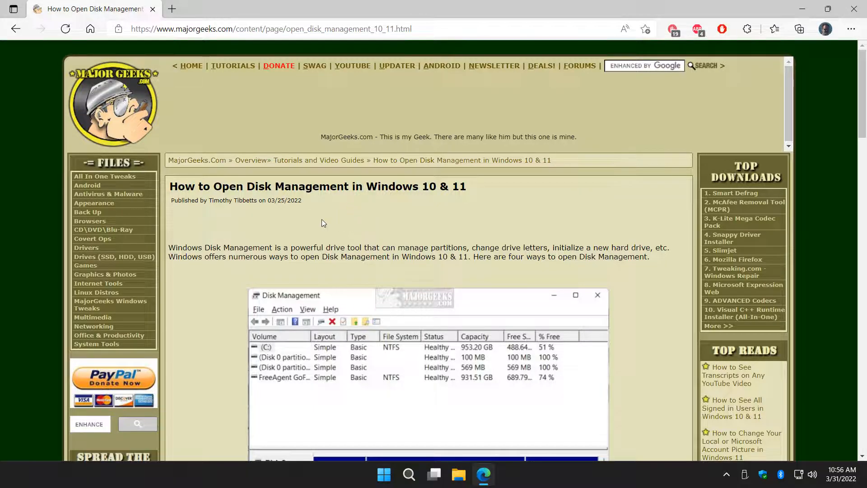
- Scroll the MajorGeeks guide down past the intro screenshot to method 1, Power User Menu
{"action": "scroll", "scroll_direction": "down", "scroll_amount": 3}
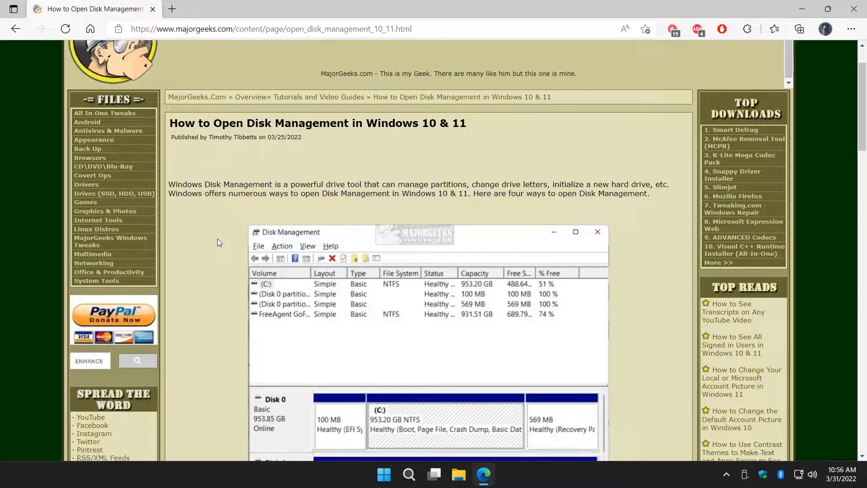
{"action": "scroll", "scroll_direction": "down", "scroll_amount": 3}
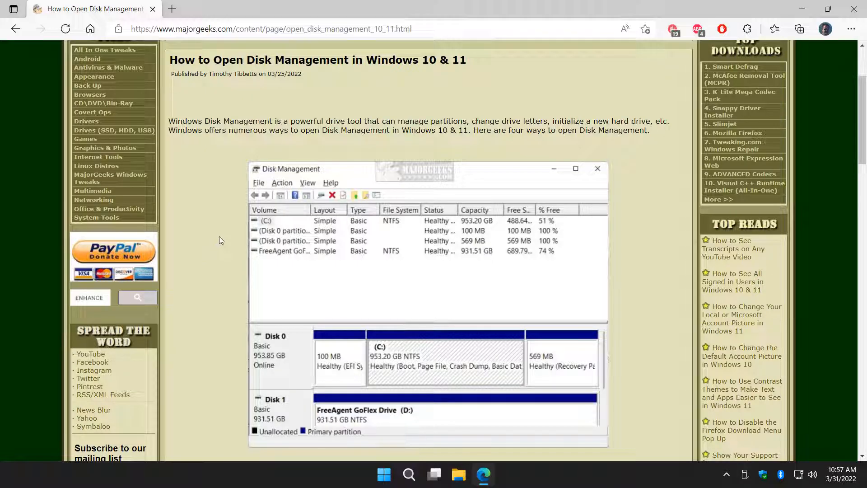
{"action": "mouse_move", "coordinate": [196, 205]}
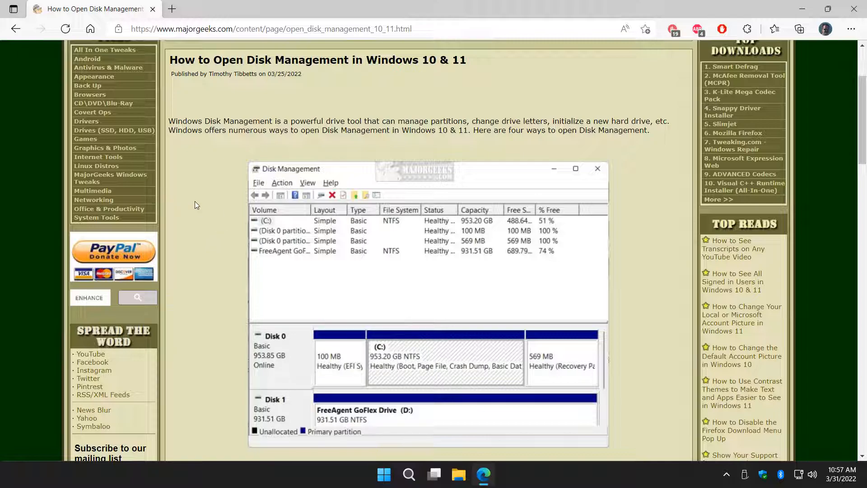
{"action": "scroll", "scroll_direction": "down", "scroll_amount": 3}
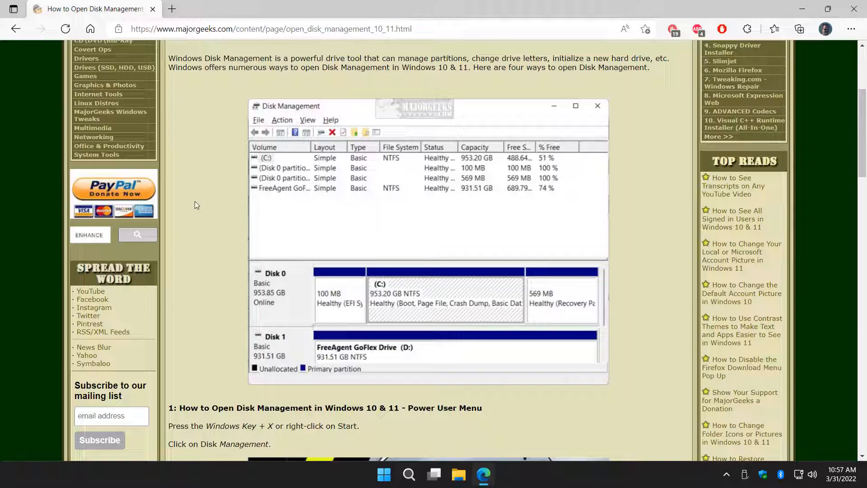
{"action": "mouse_move", "coordinate": [242, 170]}
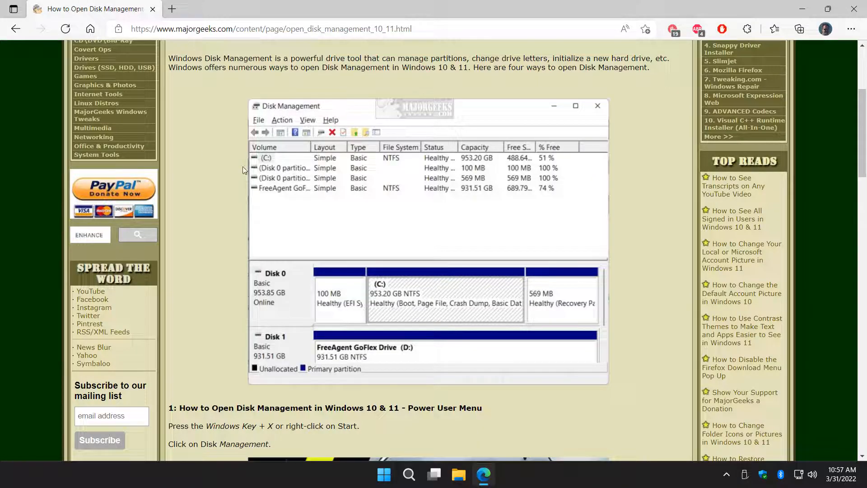
{"action": "scroll", "scroll_direction": "down", "scroll_amount": 3}
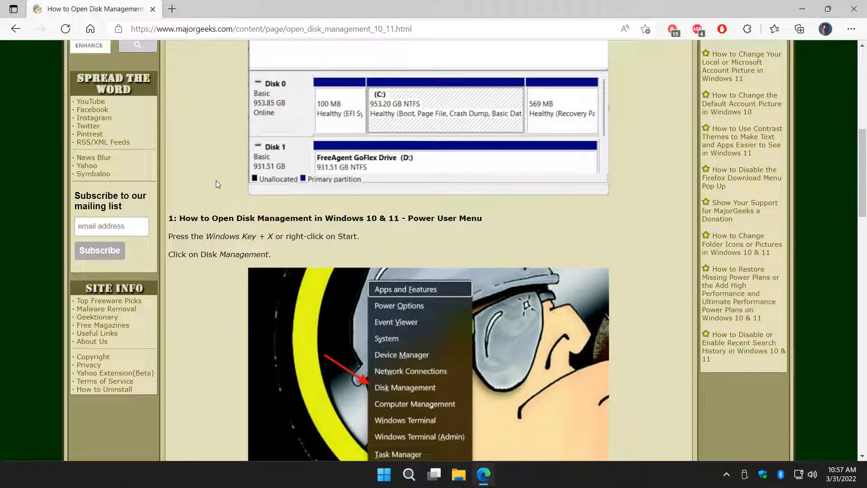
{"action": "scroll", "scroll_direction": "down", "scroll_amount": 3}
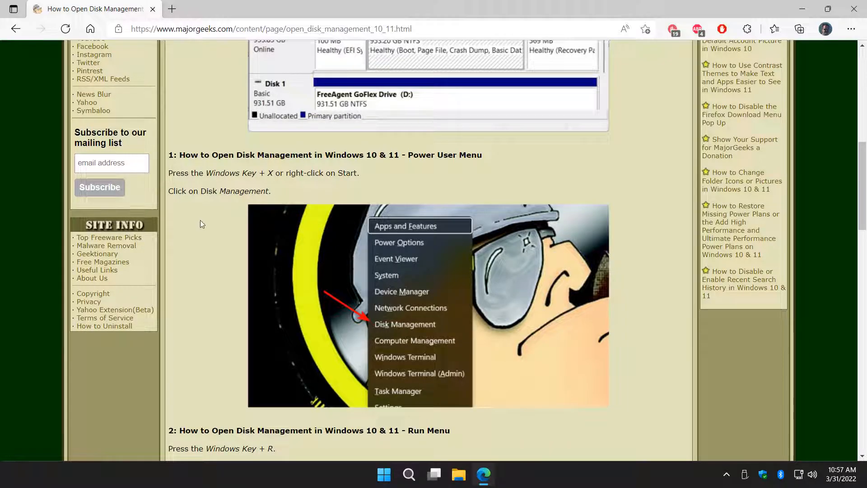
{"action": "mouse_move", "coordinate": [268, 171]}
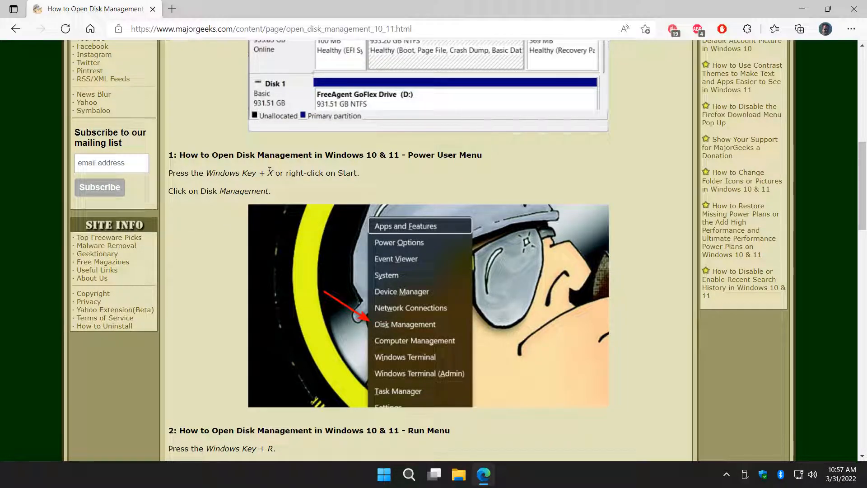
{"action": "mouse_move", "coordinate": [367, 452]}
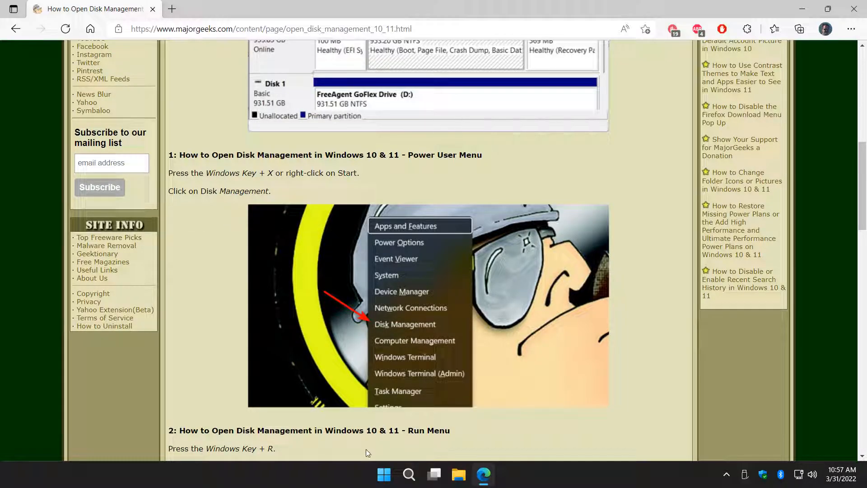
- Launch Disk Management from the Start button's Power User menu, showing Disk 0 and CD-ROM 0
{"action": "right_click", "coordinate": [383, 474]}
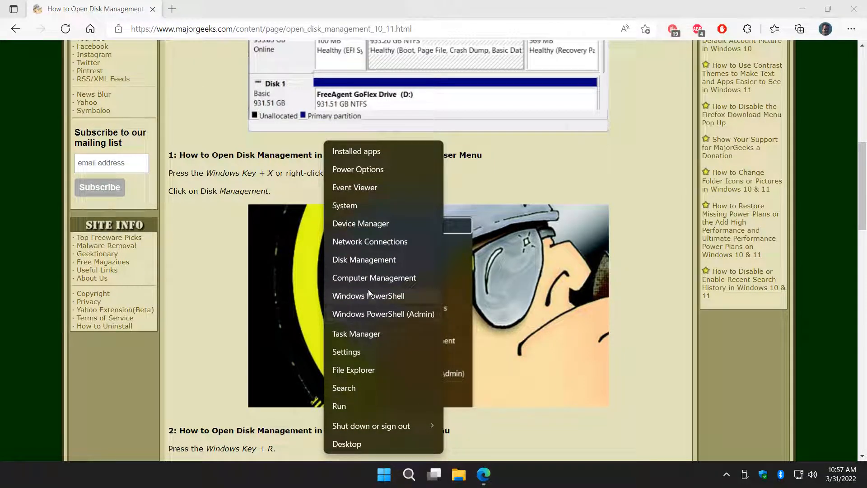
{"action": "left_click", "coordinate": [177, 283]}
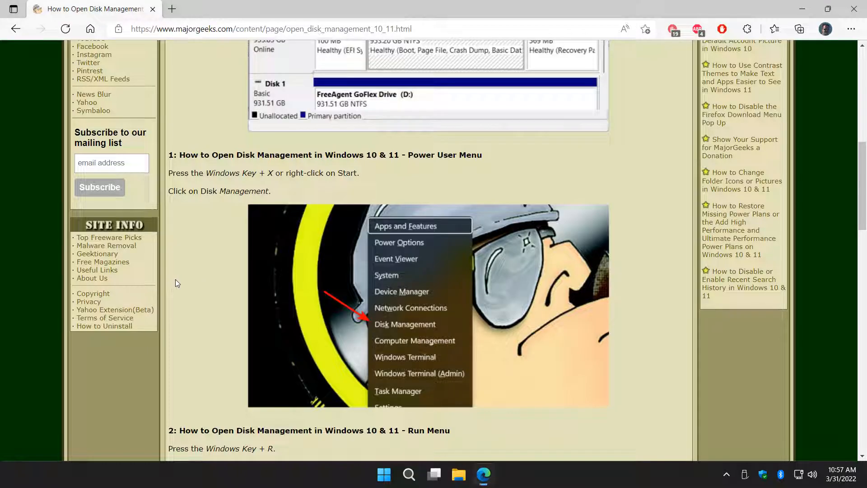
{"action": "mouse_move", "coordinate": [186, 283]}
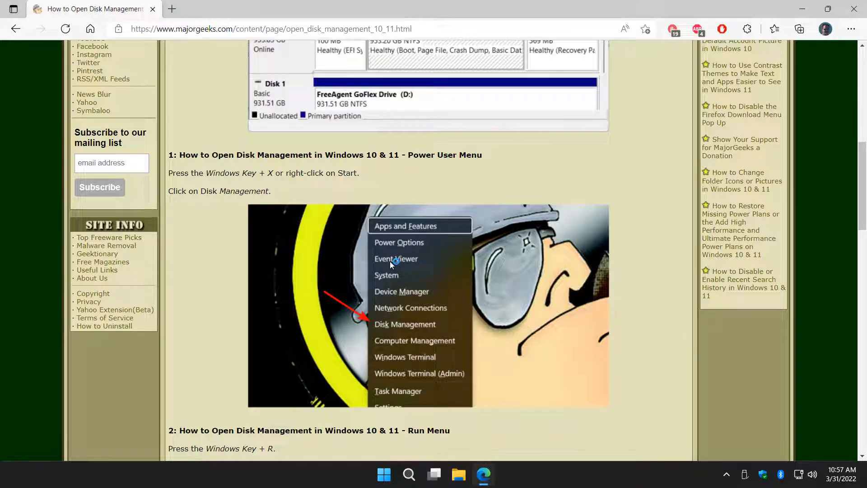
{"action": "left_click", "coordinate": [405, 324]}
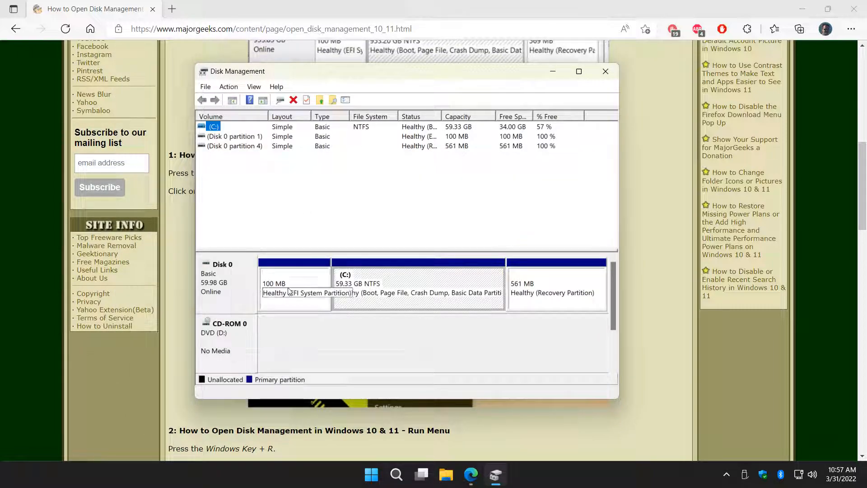
{"action": "left_click", "coordinate": [295, 285]}
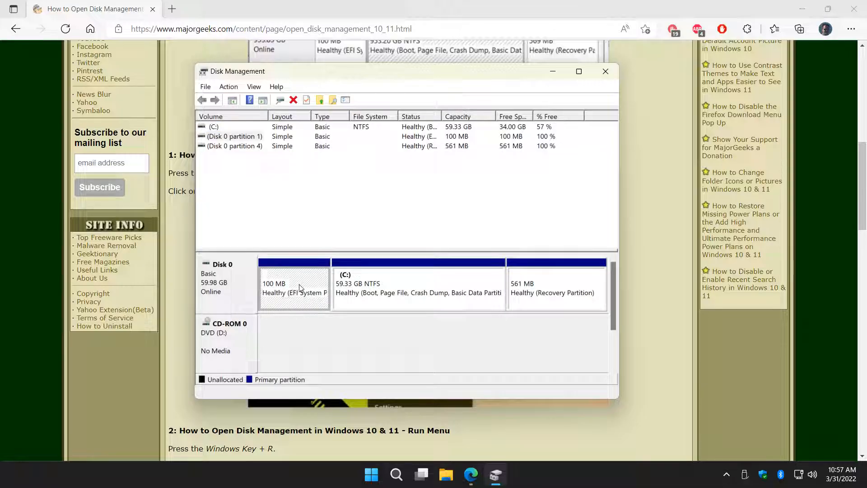
{"action": "left_click", "coordinate": [418, 285]}
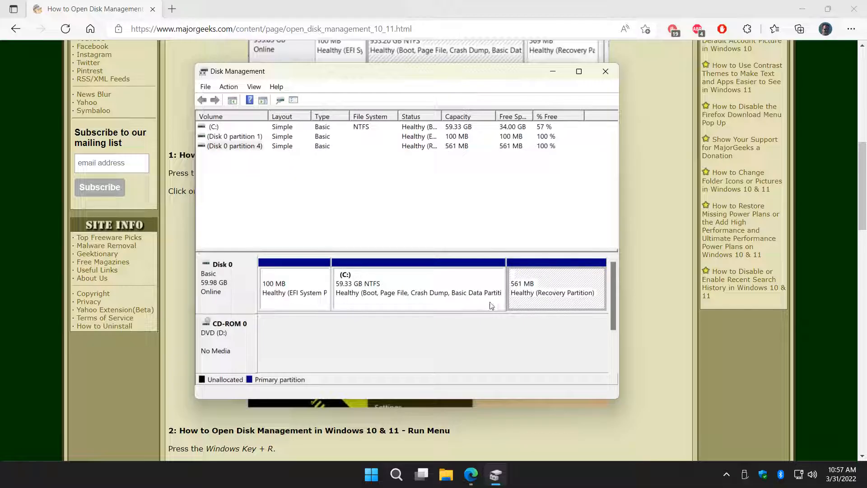
{"action": "left_click", "coordinate": [605, 71]}
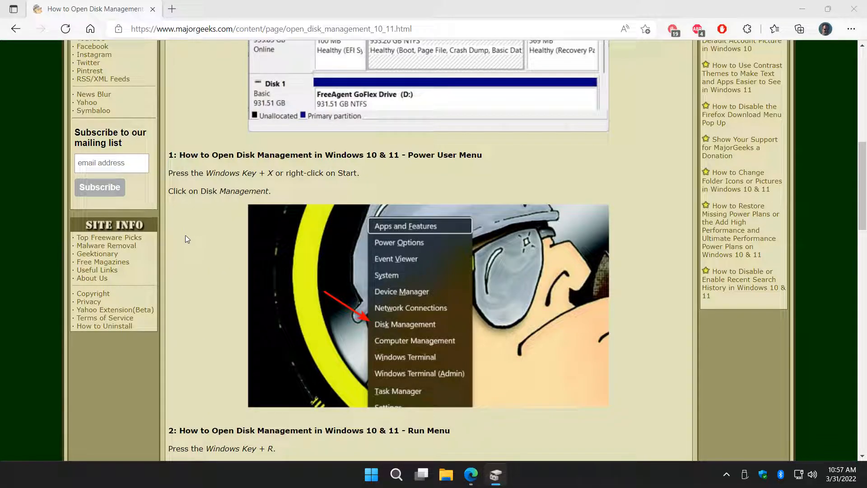
{"action": "scroll", "scroll_direction": "up", "scroll_amount": 3}
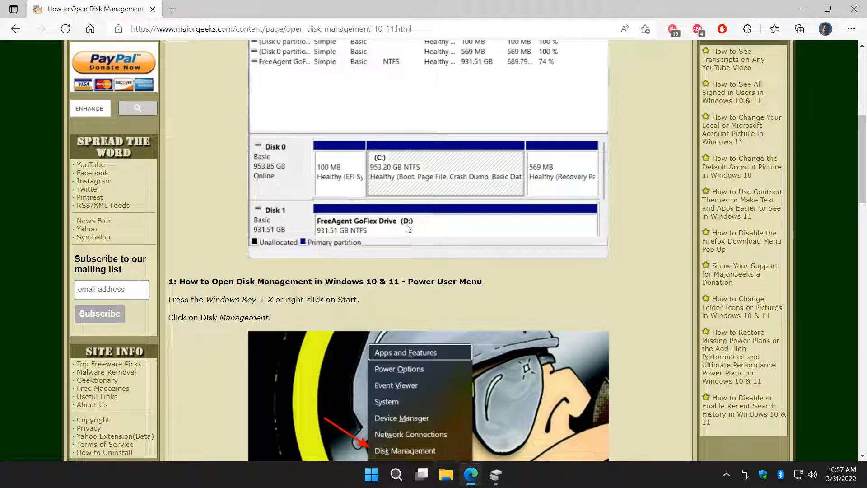
{"action": "mouse_move", "coordinate": [359, 358]}
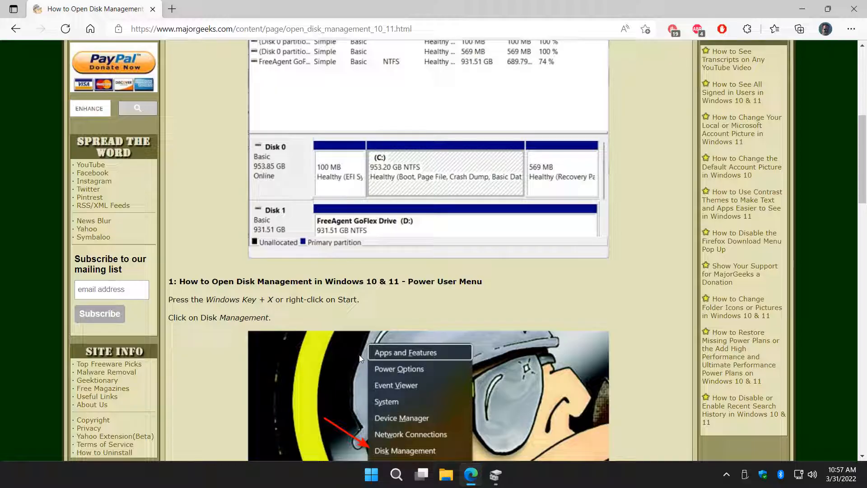
{"action": "left_click", "coordinate": [404, 450]}
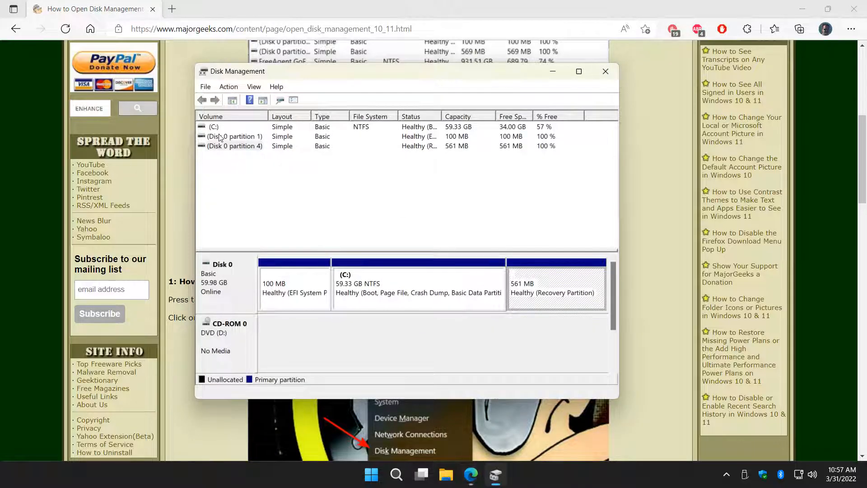
{"action": "left_click", "coordinate": [214, 126]}
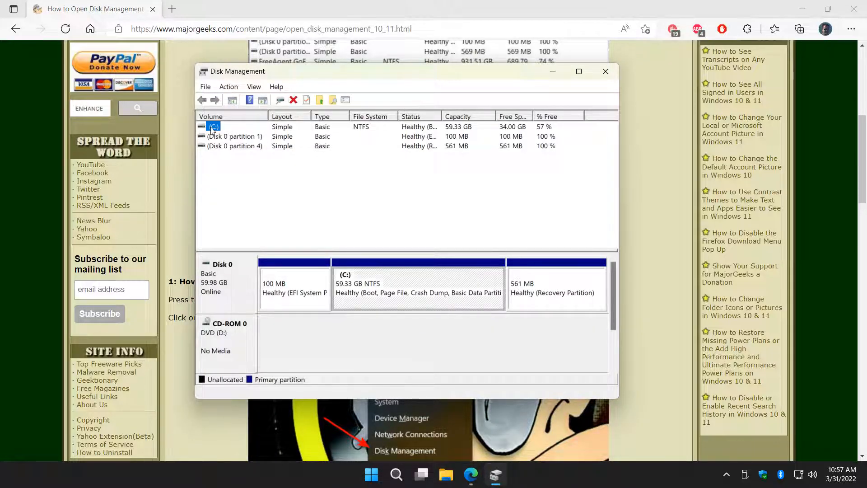
- View the C: volume's properties from its context menu and close them again
{"action": "right_click", "coordinate": [214, 126]}
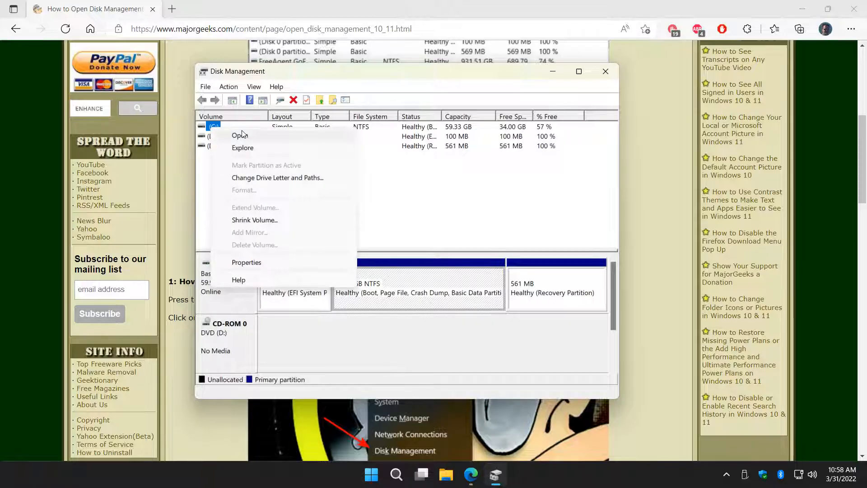
{"action": "mouse_move", "coordinate": [278, 178]}
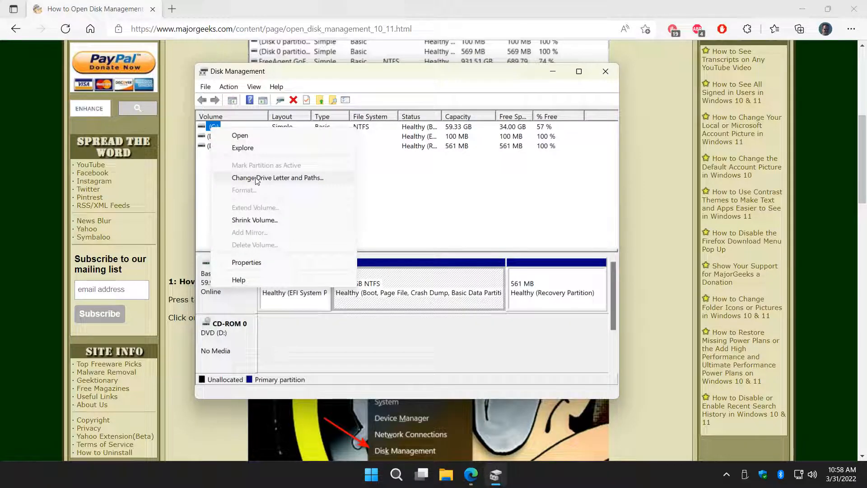
{"action": "mouse_move", "coordinate": [252, 225]}
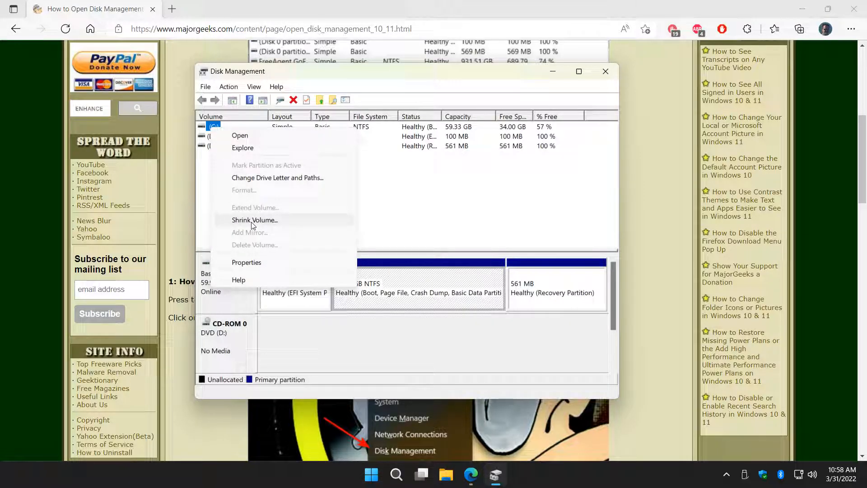
{"action": "mouse_move", "coordinate": [256, 245]}
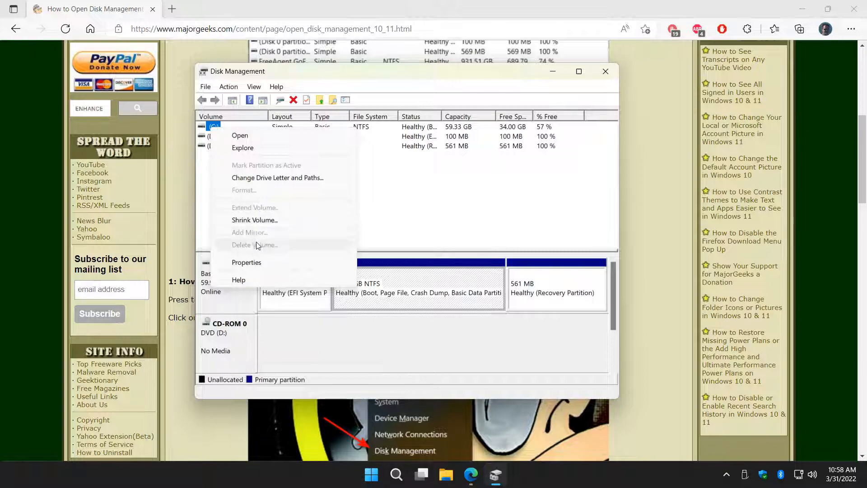
{"action": "mouse_move", "coordinate": [264, 269]}
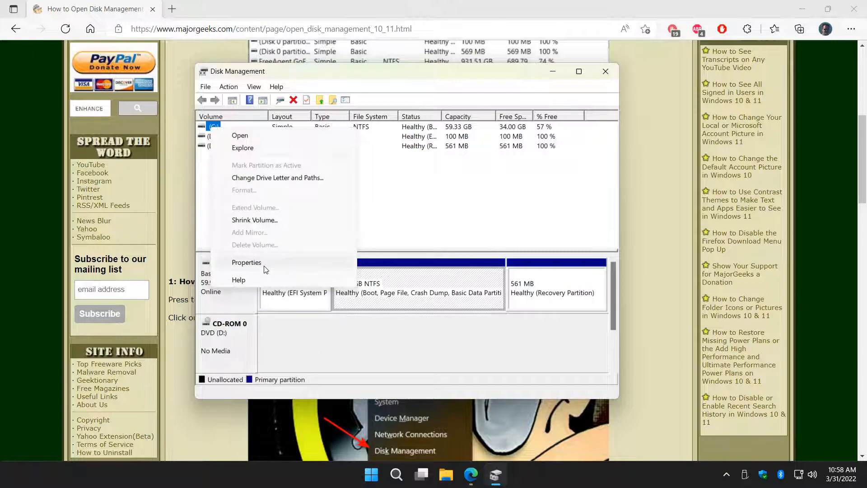
{"action": "left_click", "coordinate": [246, 261]}
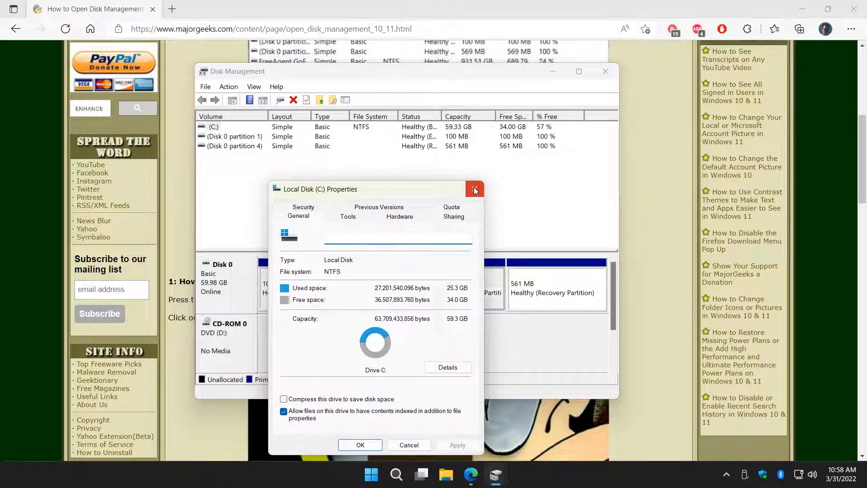
{"action": "left_click", "coordinate": [474, 188]}
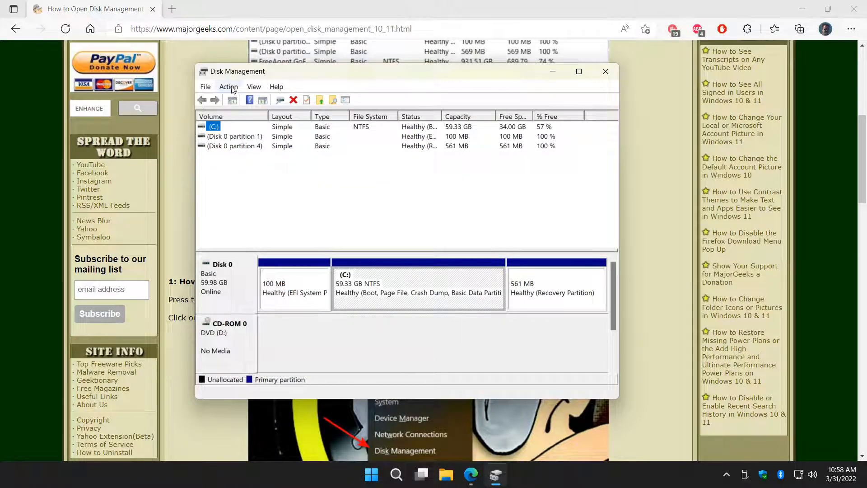
- Browse the Action and File menus, then exit Disk Management back to the article
{"action": "left_click", "coordinate": [228, 86]}
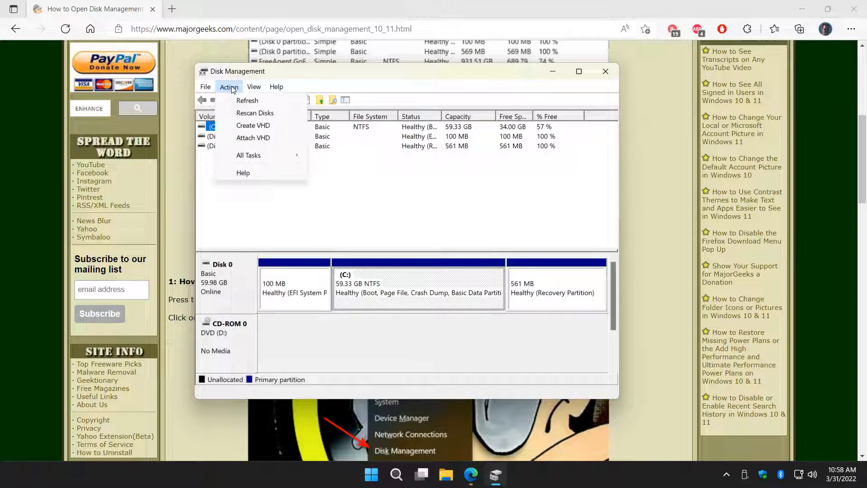
{"action": "left_click", "coordinate": [205, 87]}
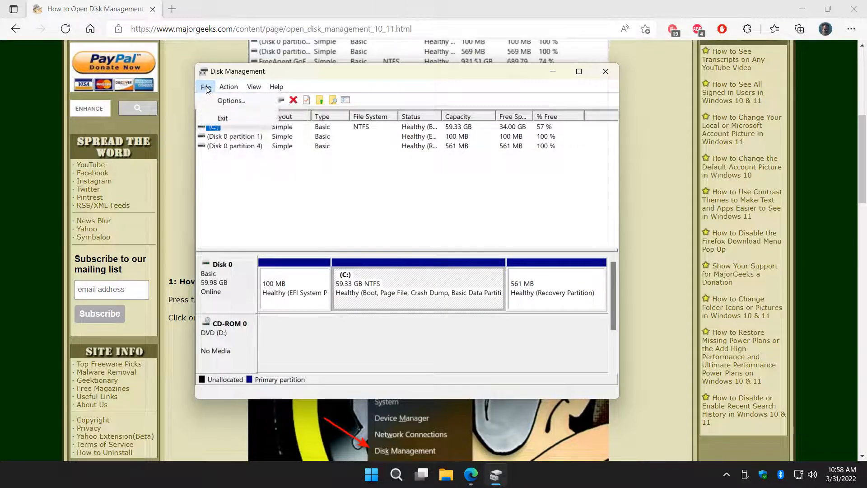
{"action": "left_click", "coordinate": [276, 87]}
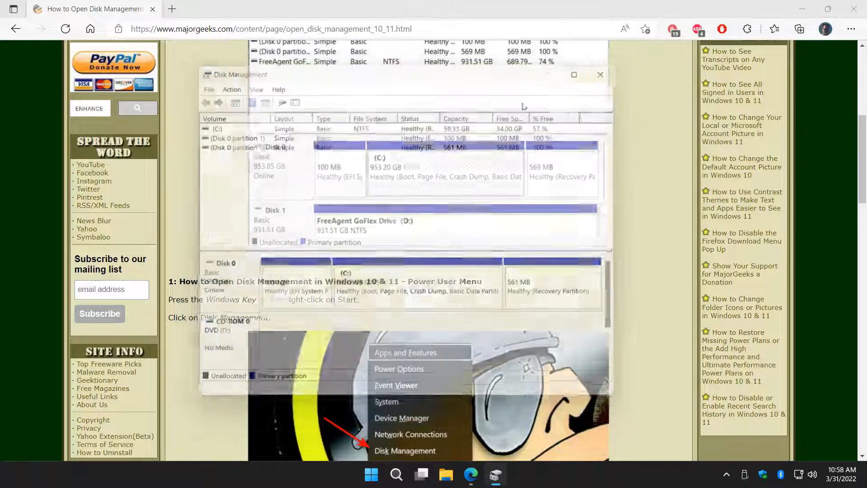
- Scroll the article down to the Run dialog method
{"action": "scroll", "scroll_direction": "down", "scroll_amount": 3}
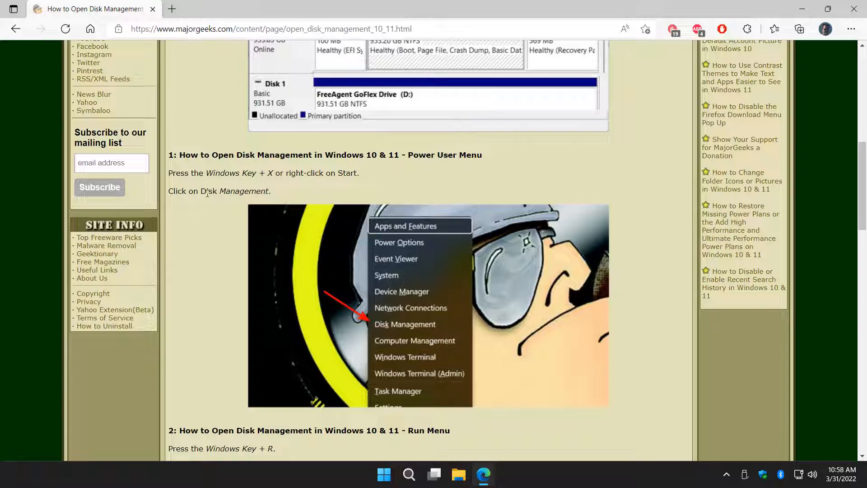
{"action": "scroll", "scroll_direction": "down", "scroll_amount": 3}
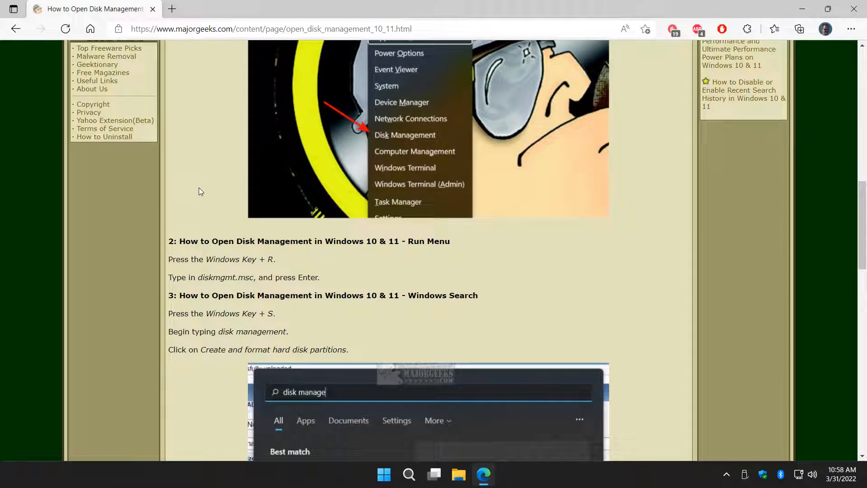
{"action": "scroll", "scroll_direction": "down", "scroll_amount": 3}
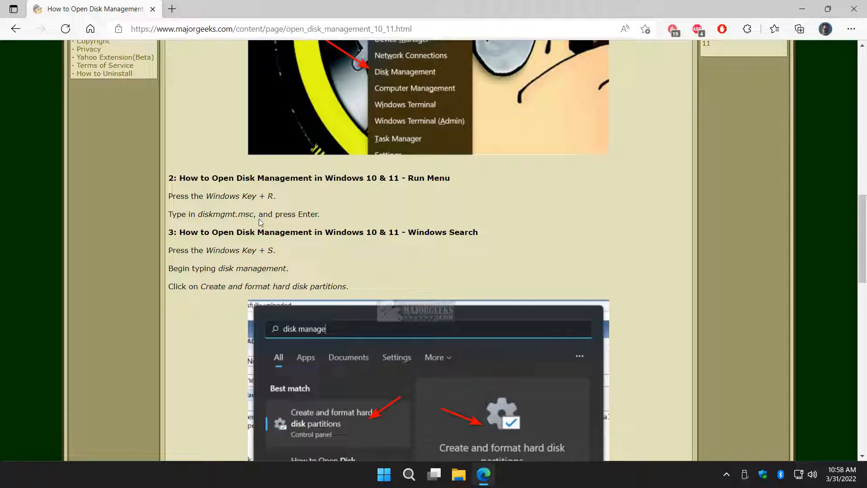
- Bring up the Run dialog with Win+R and enter diskmgmt.msc
{"action": "key", "text": "Win+r"}
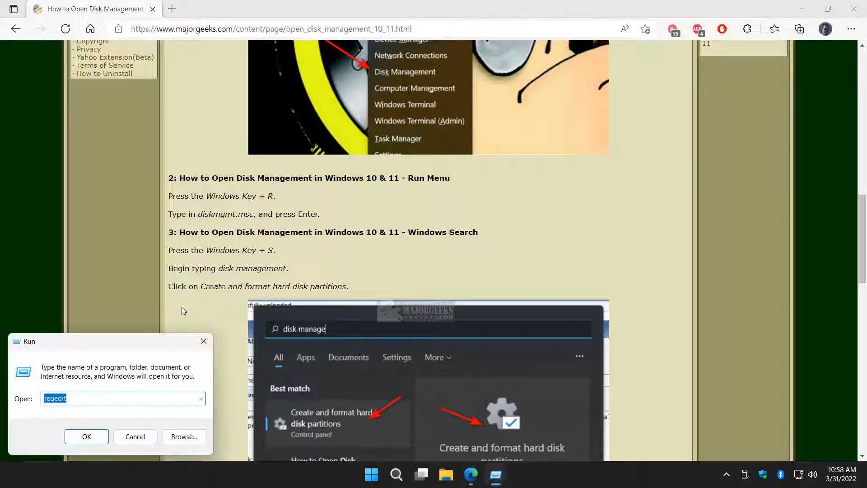
{"action": "type", "text": "d"}
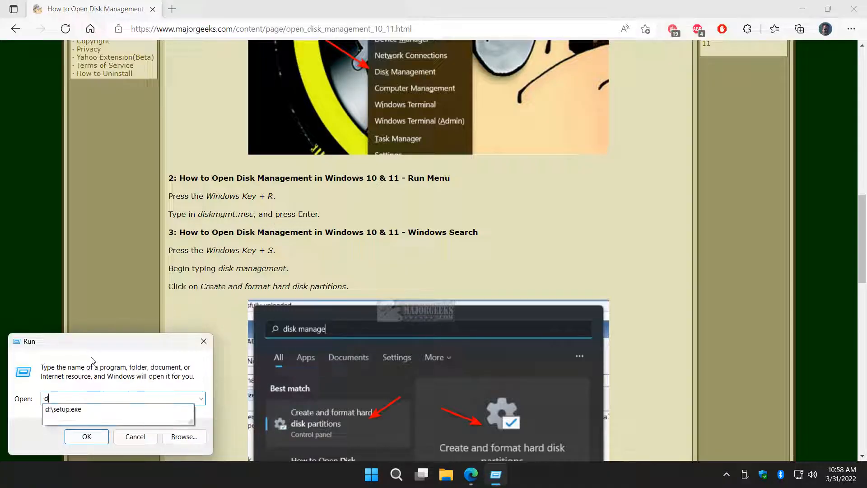
{"action": "type", "text": "iskmgmt"}
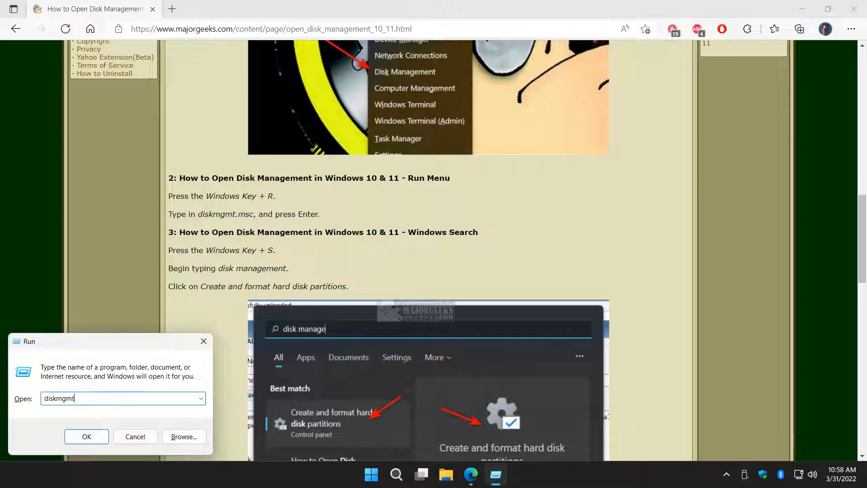
{"action": "type", "text": ".m"}
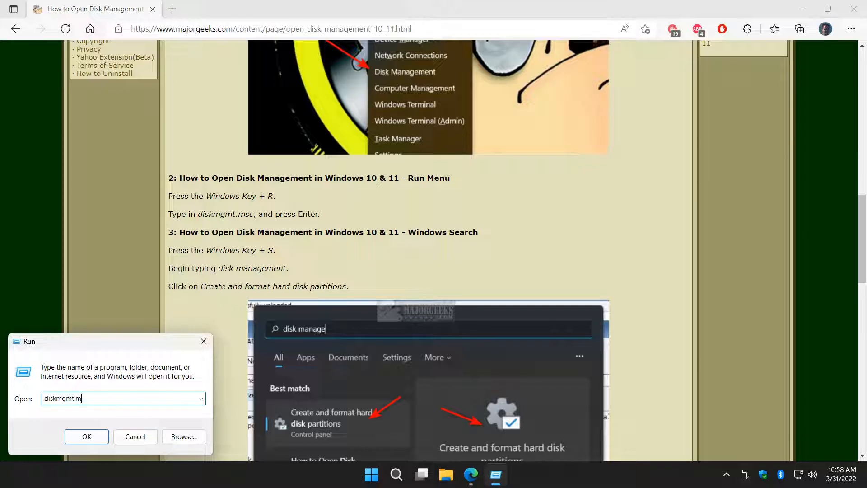
{"action": "type", "text": "sc"}
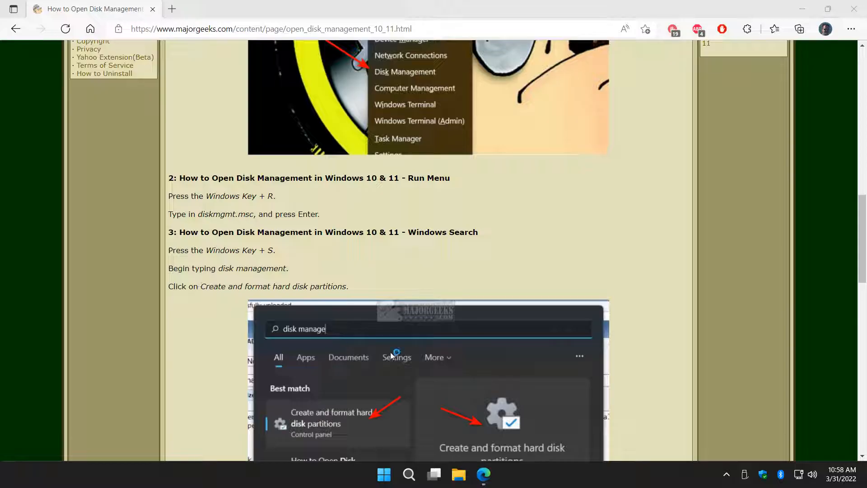
{"action": "left_click", "coordinate": [331, 417]}
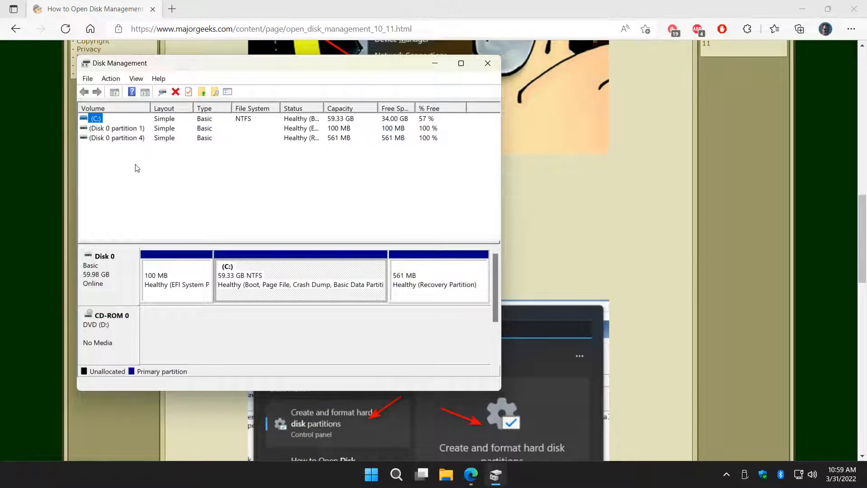
{"action": "left_click", "coordinate": [116, 128]}
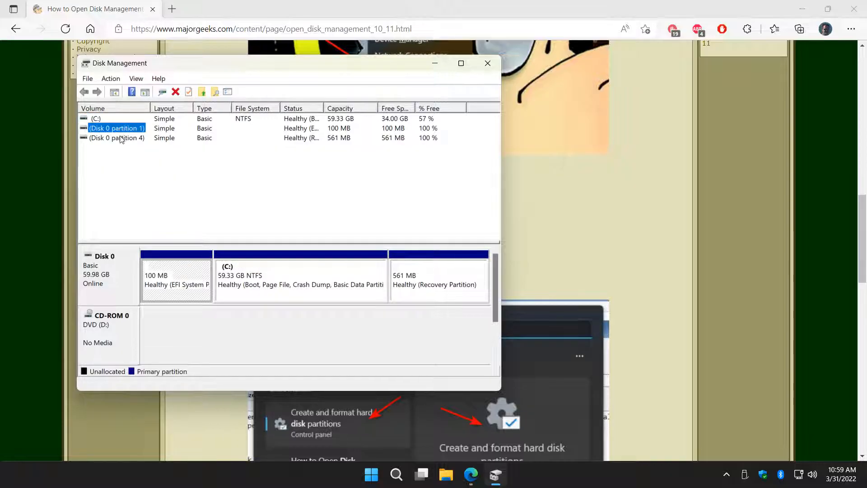
{"action": "right_click", "coordinate": [116, 128]}
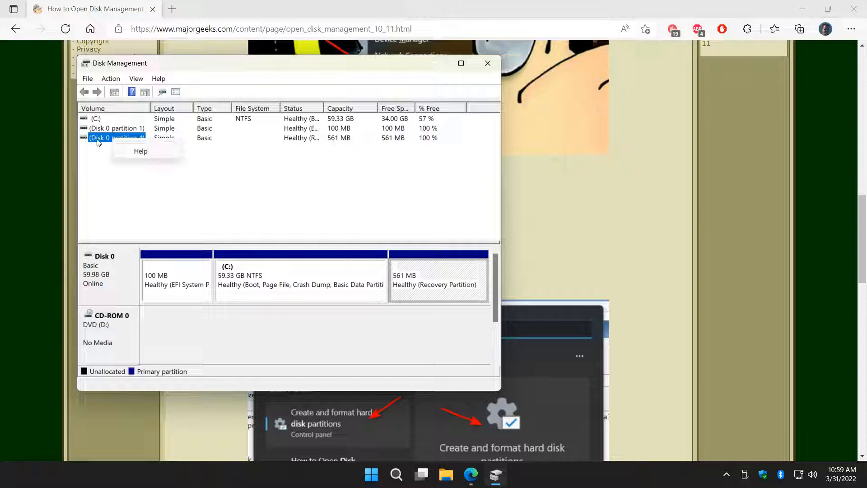
{"action": "right_click", "coordinate": [117, 127]}
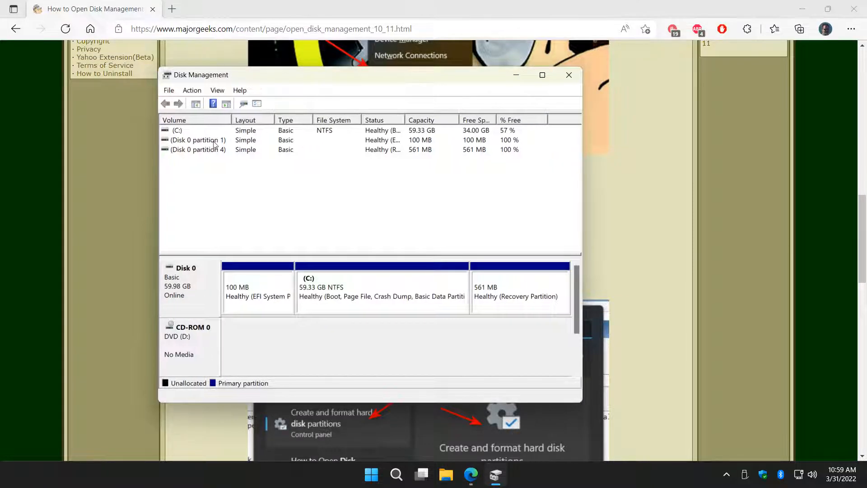
{"action": "mouse_move", "coordinate": [195, 140]}
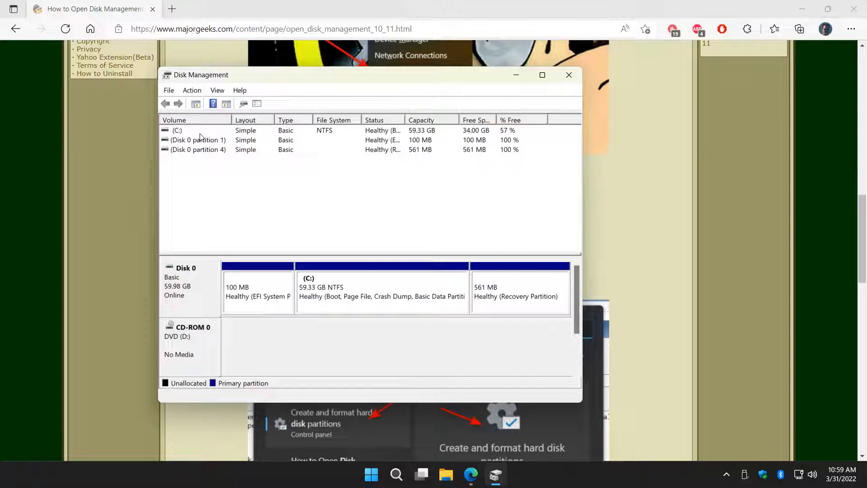
{"action": "right_click", "coordinate": [177, 130]}
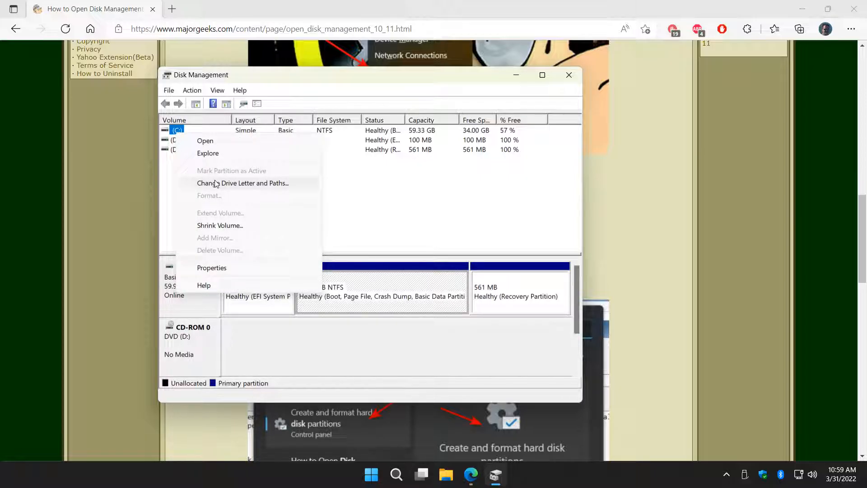
{"action": "left_click", "coordinate": [257, 167]}
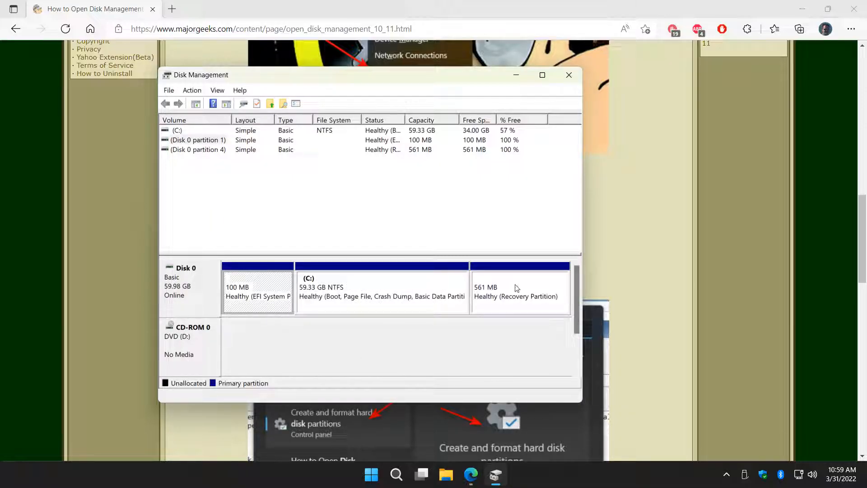
{"action": "left_click", "coordinate": [519, 289]}
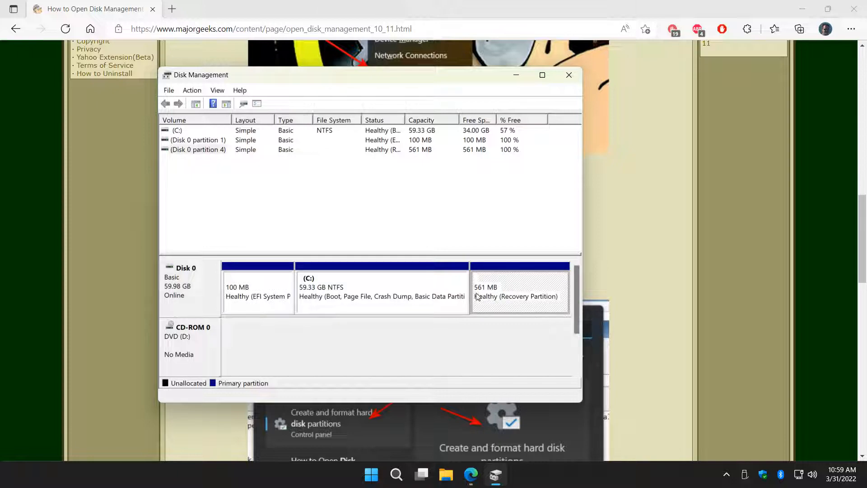
{"action": "mouse_move", "coordinate": [268, 299]}
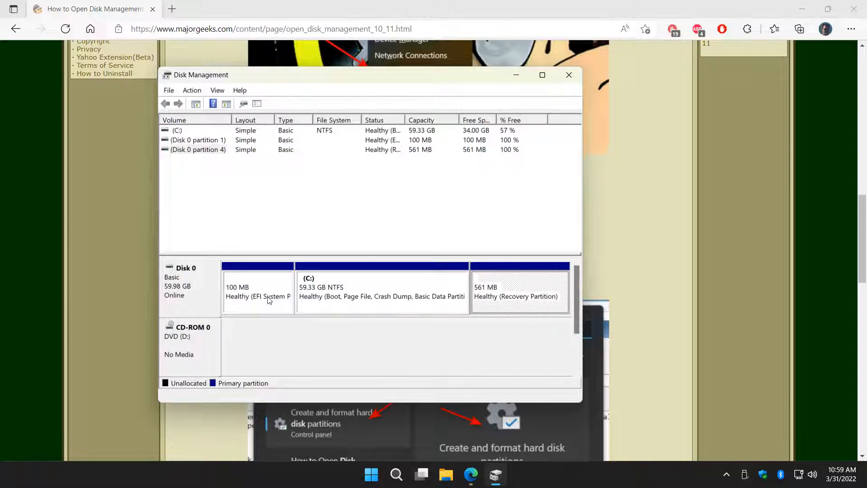
{"action": "left_click", "coordinate": [257, 287]}
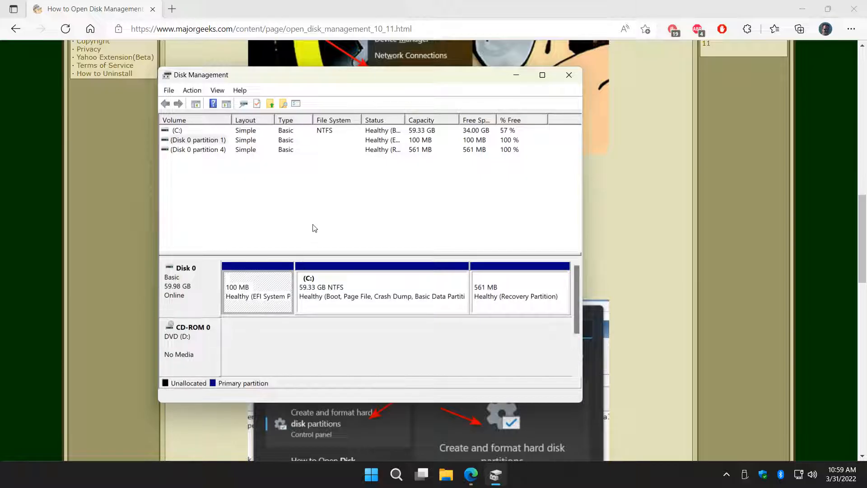
{"action": "left_click", "coordinate": [569, 75]}
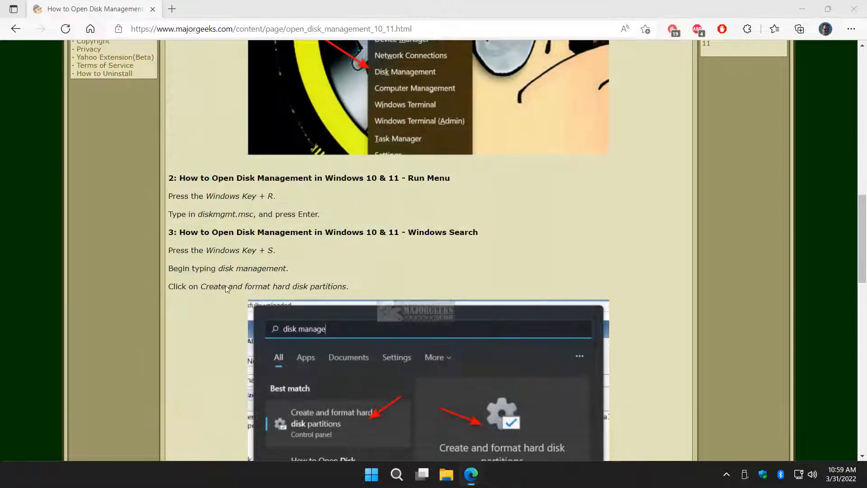
{"action": "scroll", "scroll_direction": "down", "scroll_amount": 3}
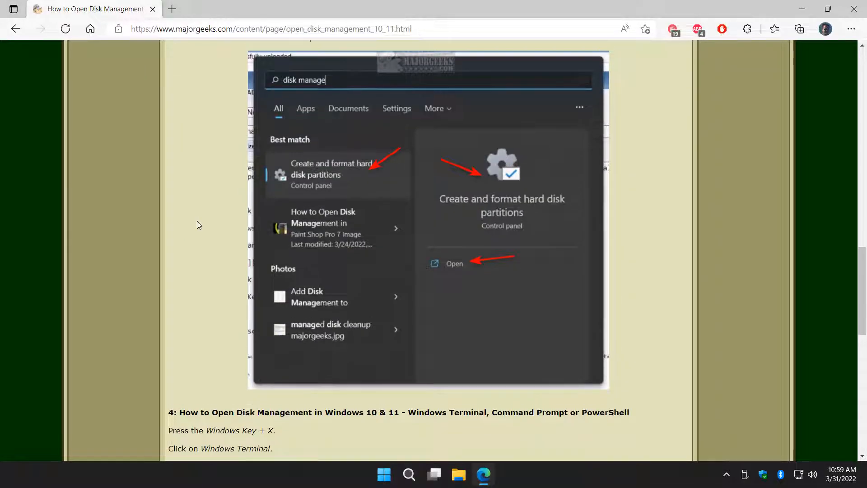
{"action": "scroll", "scroll_direction": "up", "scroll_amount": 3}
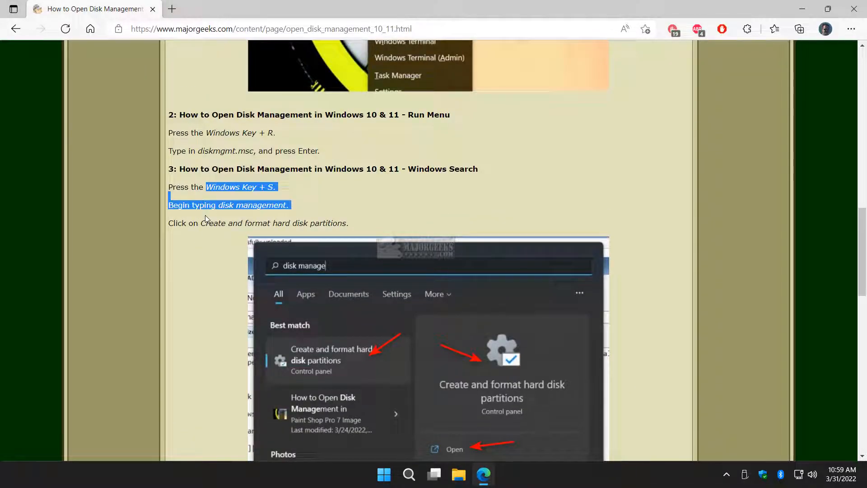
{"action": "left_click", "coordinate": [211, 216]}
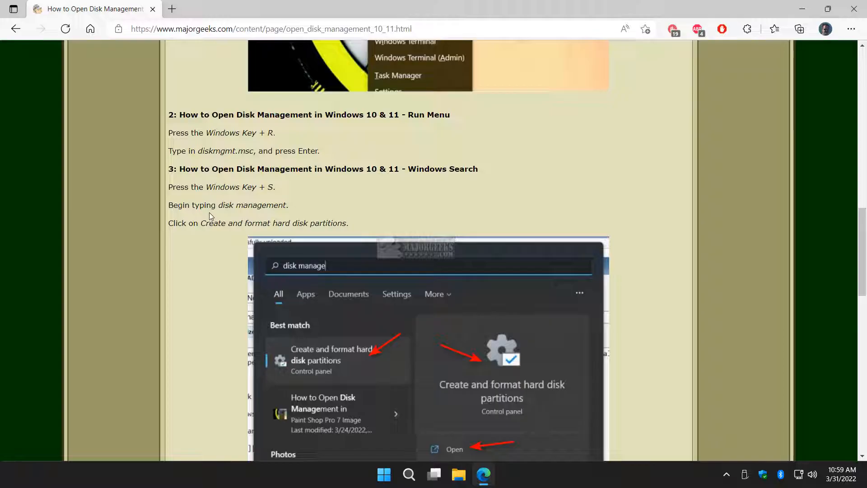
{"action": "left_click", "coordinate": [408, 474]}
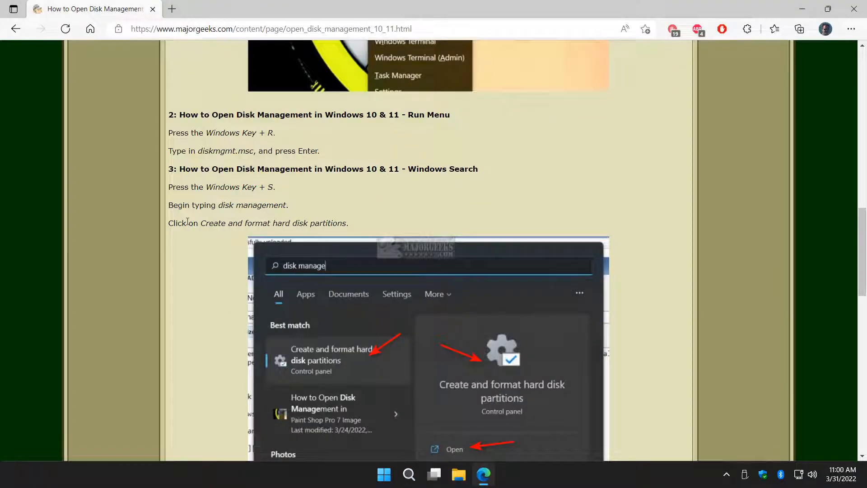
{"action": "mouse_move", "coordinate": [229, 211]}
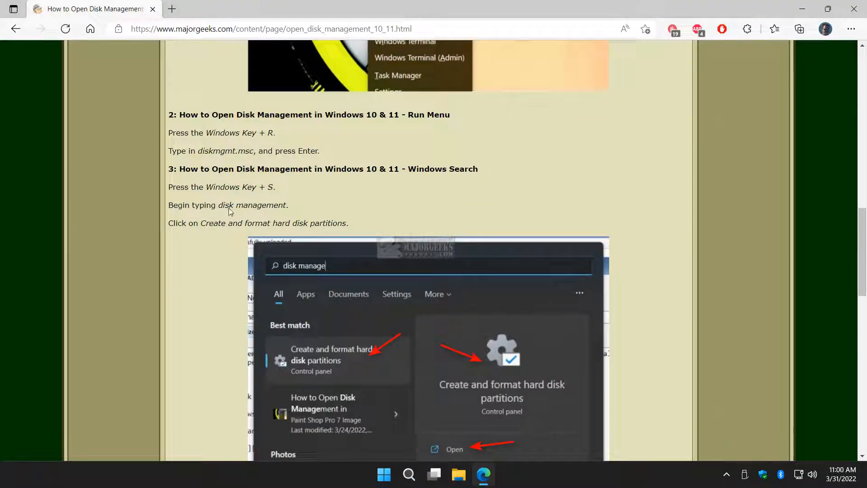
{"action": "left_click", "coordinate": [408, 474]}
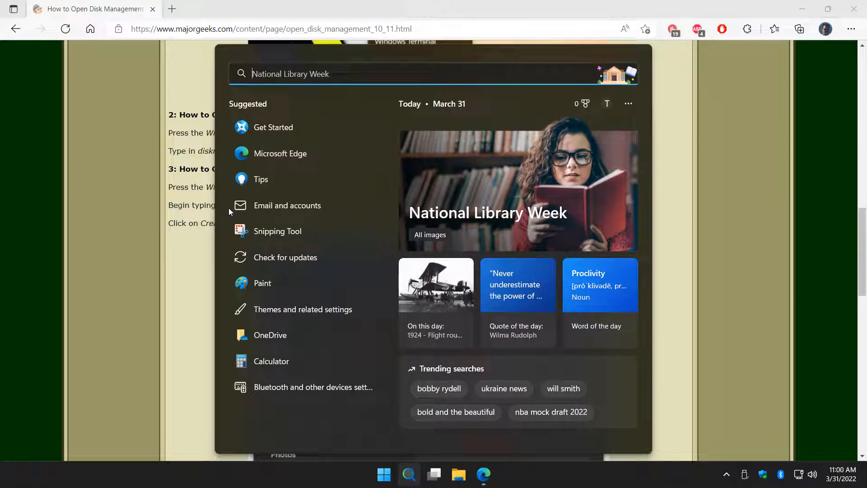
{"action": "type", "text": "disk manage"}
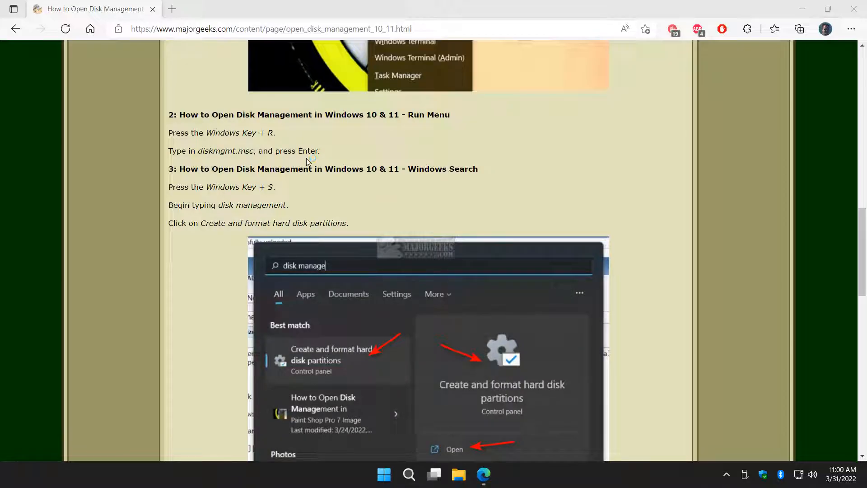
{"action": "left_click", "coordinate": [455, 448]}
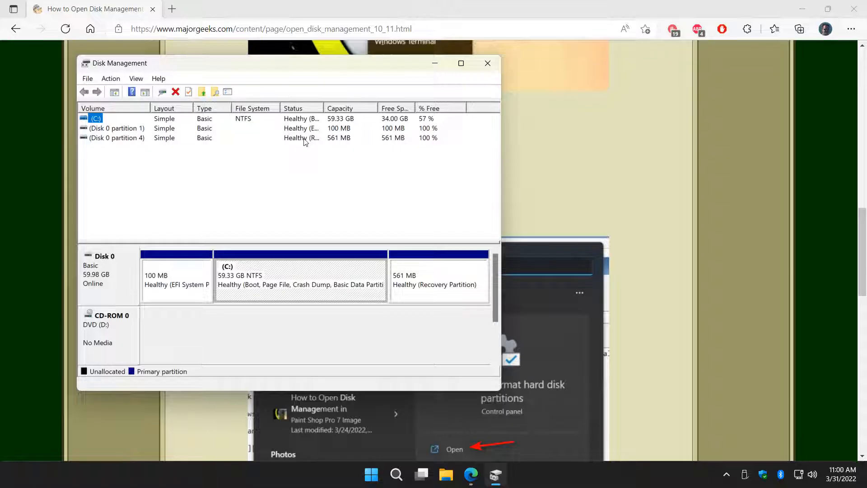
{"action": "mouse_move", "coordinate": [380, 72]}
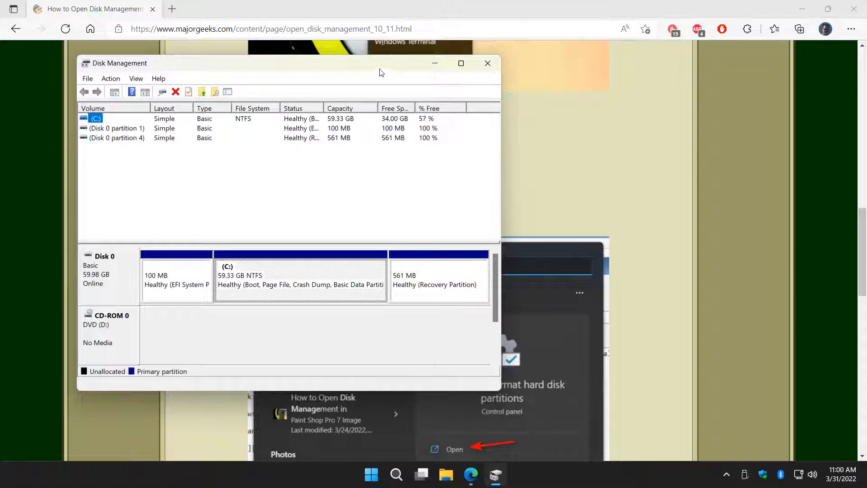
{"action": "left_click", "coordinate": [487, 63]}
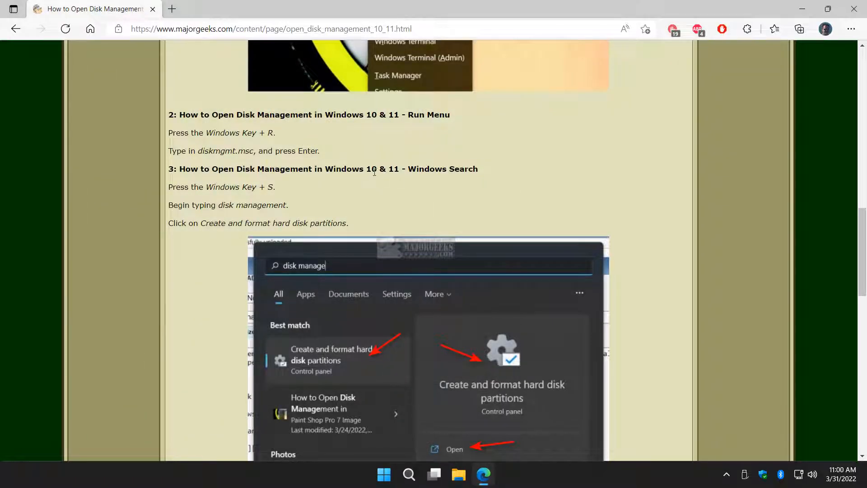
- Search Windows for 'manage drives', showing web results and the instructions preview
{"action": "scroll", "scroll_direction": "down", "scroll_amount": 3}
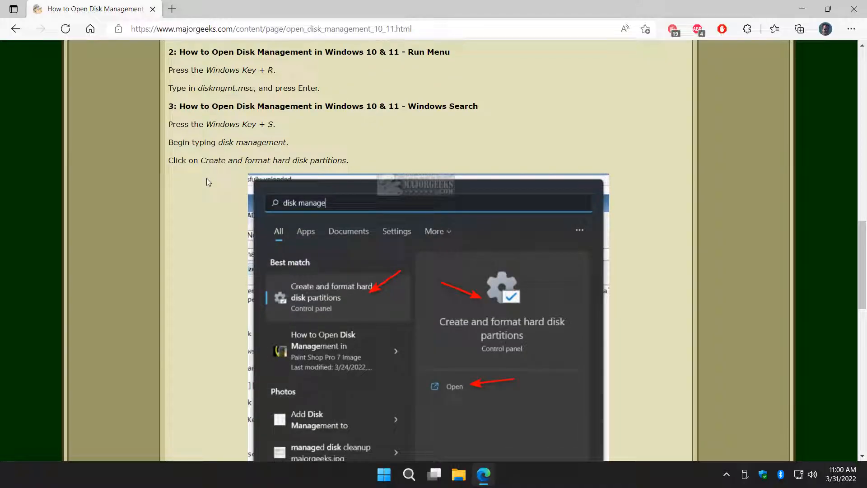
{"action": "left_click", "coordinate": [408, 474]}
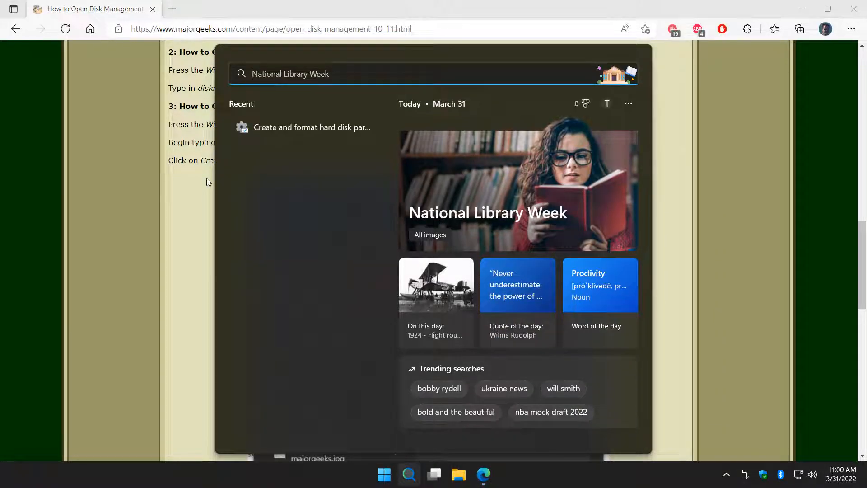
{"action": "type", "text": "manage drives"}
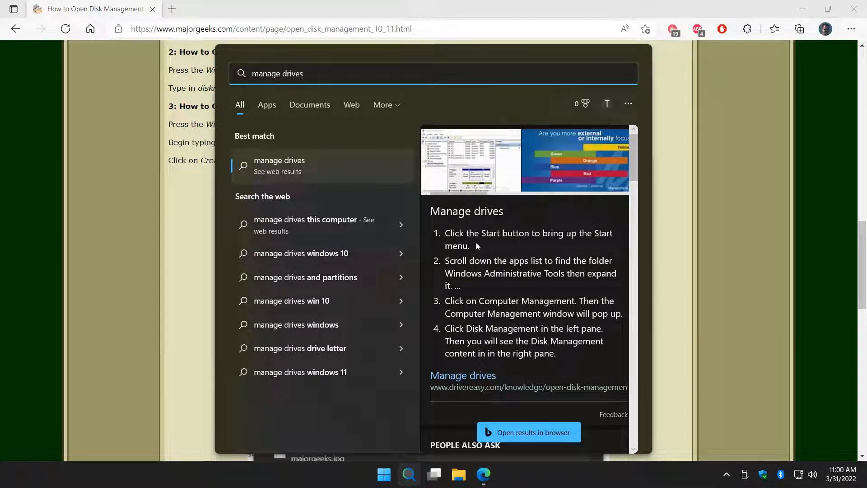
{"action": "mouse_move", "coordinate": [497, 325]}
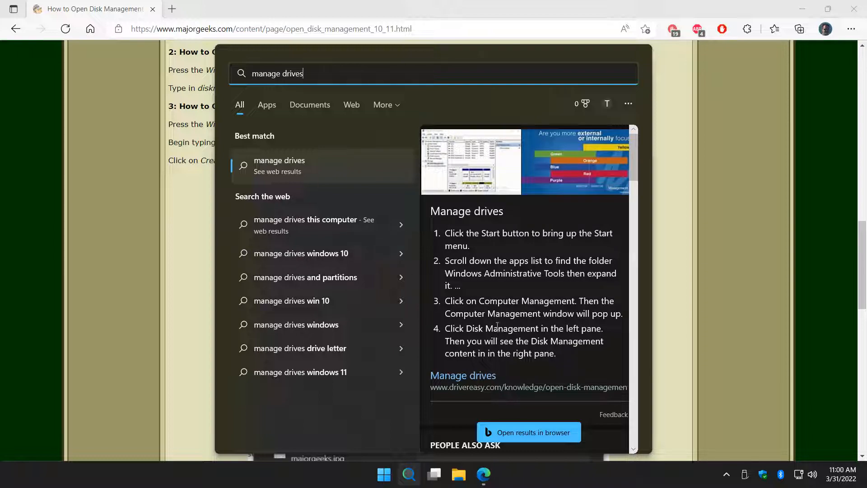
{"action": "mouse_move", "coordinate": [198, 259]}
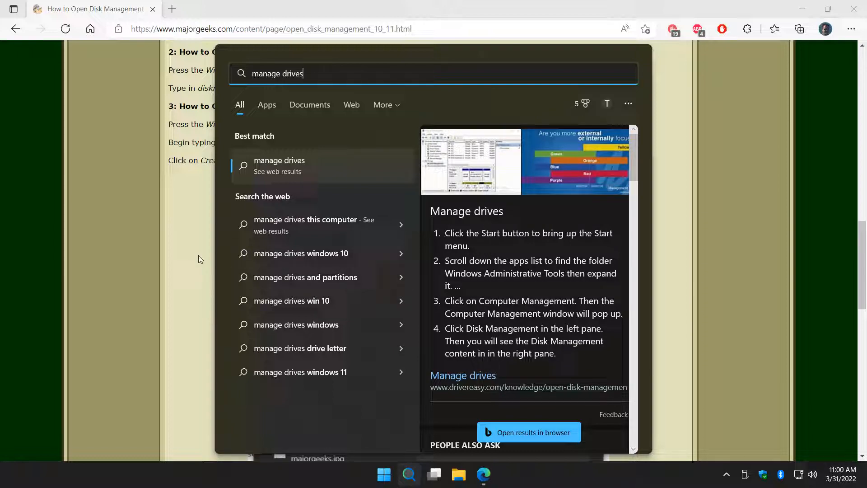
{"action": "mouse_move", "coordinate": [187, 267]}
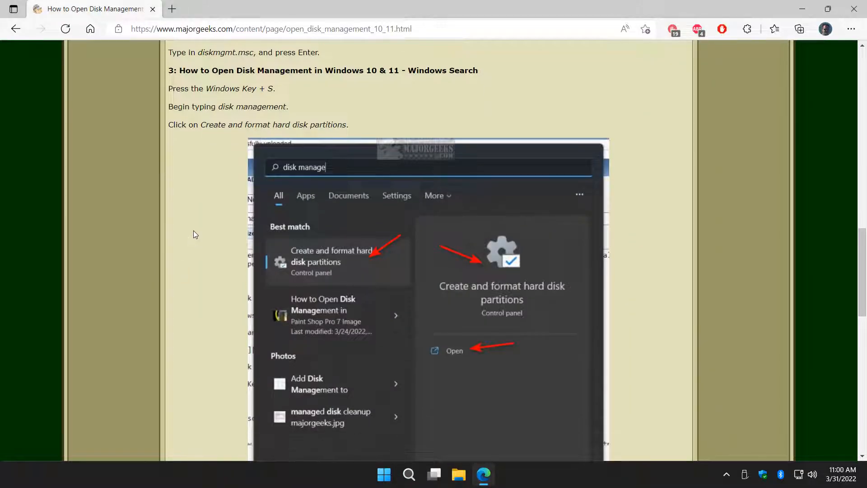
{"action": "scroll", "scroll_direction": "down", "scroll_amount": 3}
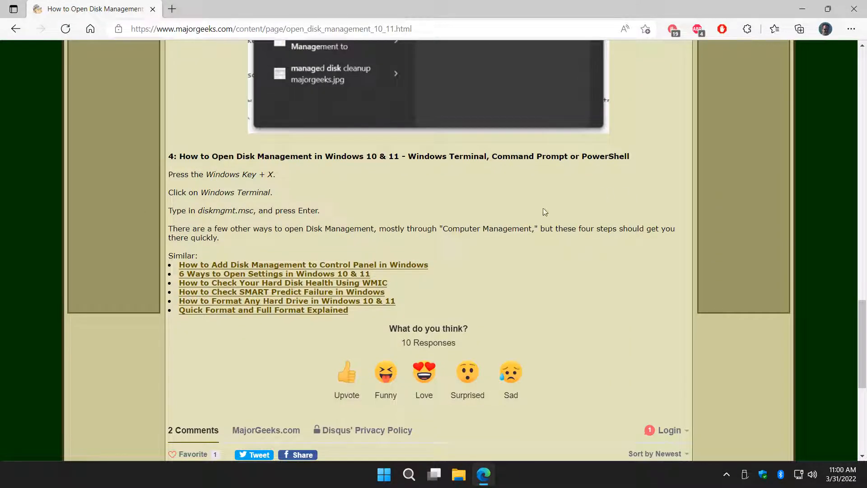
{"action": "mouse_move", "coordinate": [472, 185]}
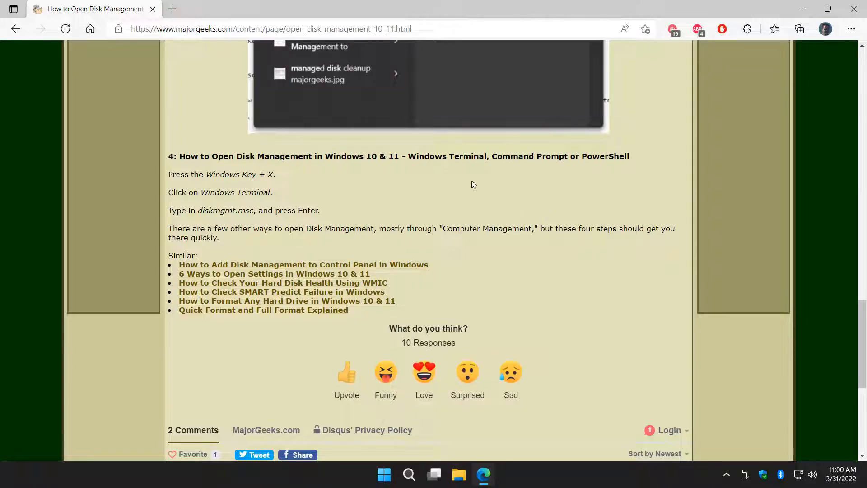
{"action": "mouse_move", "coordinate": [480, 183]}
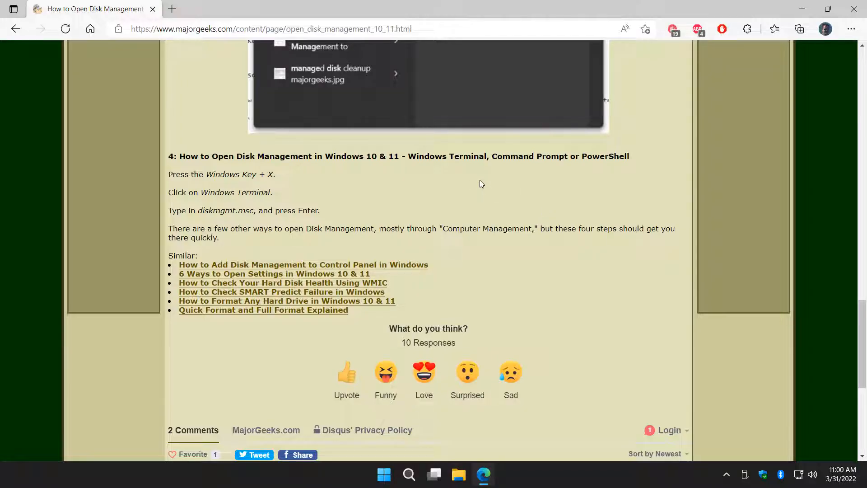
{"action": "scroll", "scroll_direction": "up", "scroll_amount": 3}
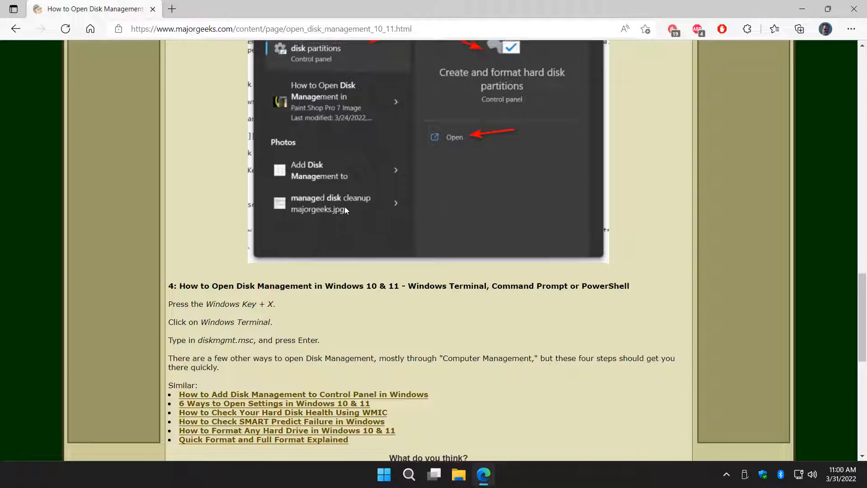
{"action": "scroll", "scroll_direction": "up", "scroll_amount": 3}
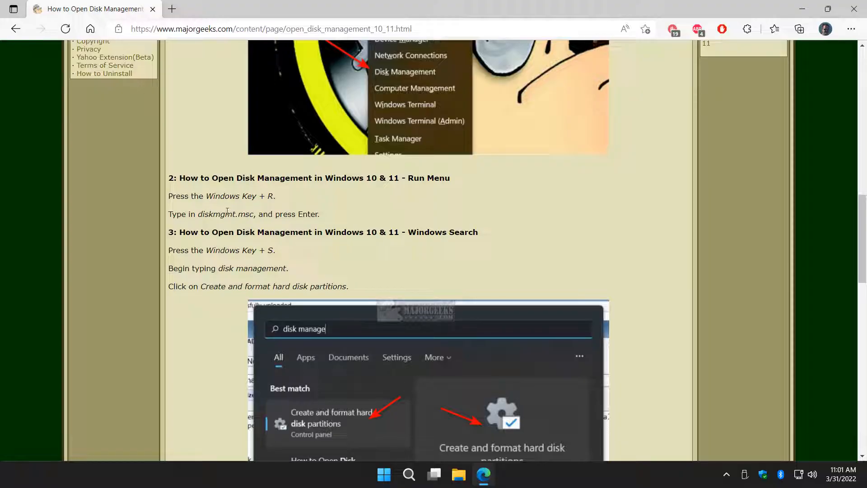
{"action": "double_click", "coordinate": [224, 214]}
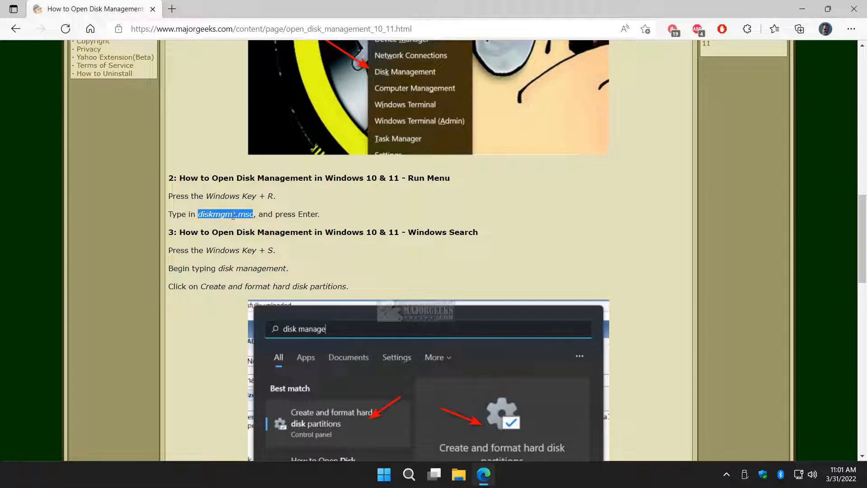
{"action": "scroll", "scroll_direction": "down", "scroll_amount": 3}
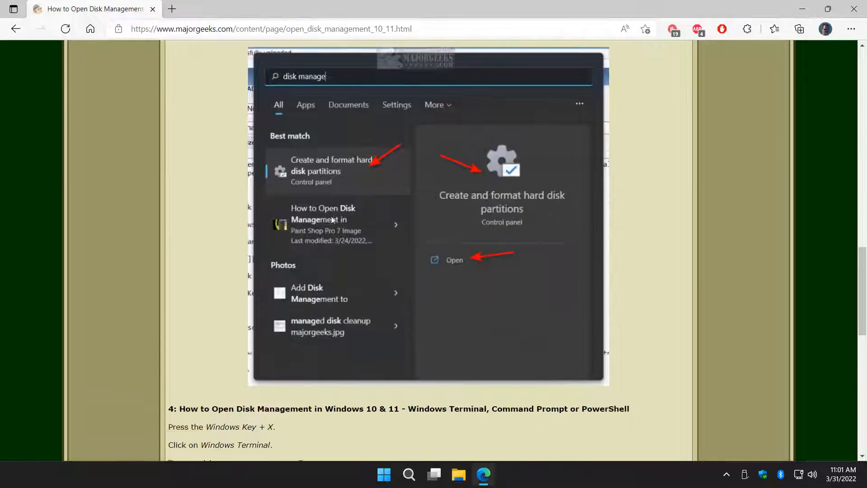
{"action": "scroll", "scroll_direction": "down", "scroll_amount": 3}
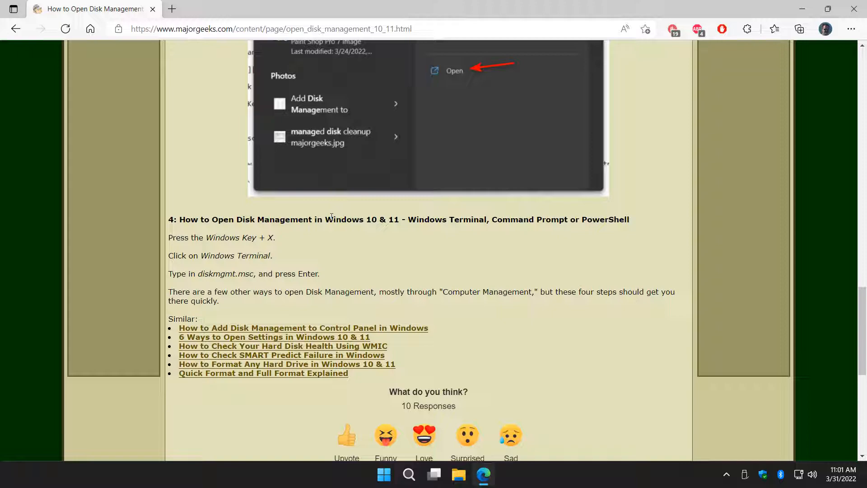
- Run diskmgmt.msc in an administrator PowerShell from the Power User menu, reopening Disk Management
{"action": "right_click", "coordinate": [383, 474]}
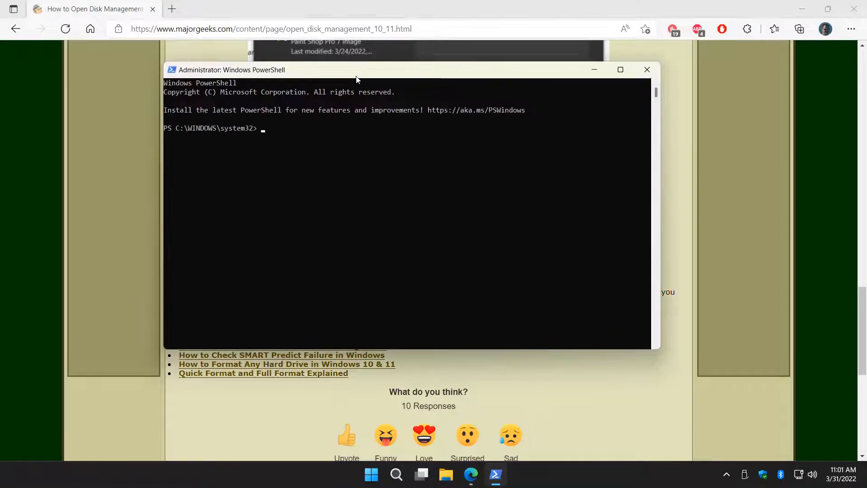
{"action": "type", "text": "diskmg"}
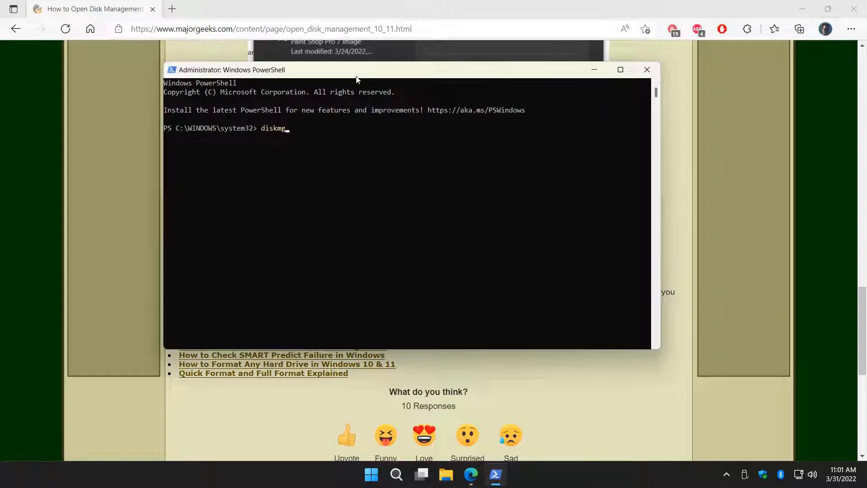
{"action": "type", "text": "mt.msc"}
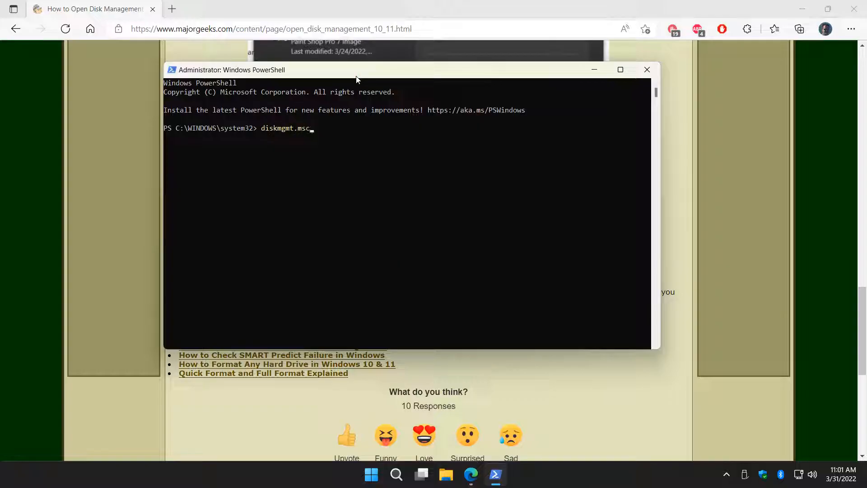
{"action": "key", "text": "Return"}
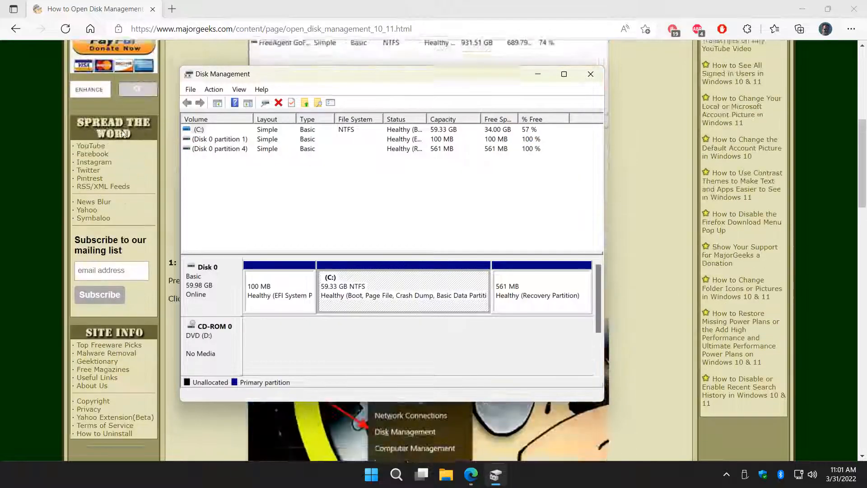
- Show the C: partition's Change Drive Letter dialog, cancel it, and close Disk Management
{"action": "scroll", "scroll_direction": "up", "scroll_amount": 3}
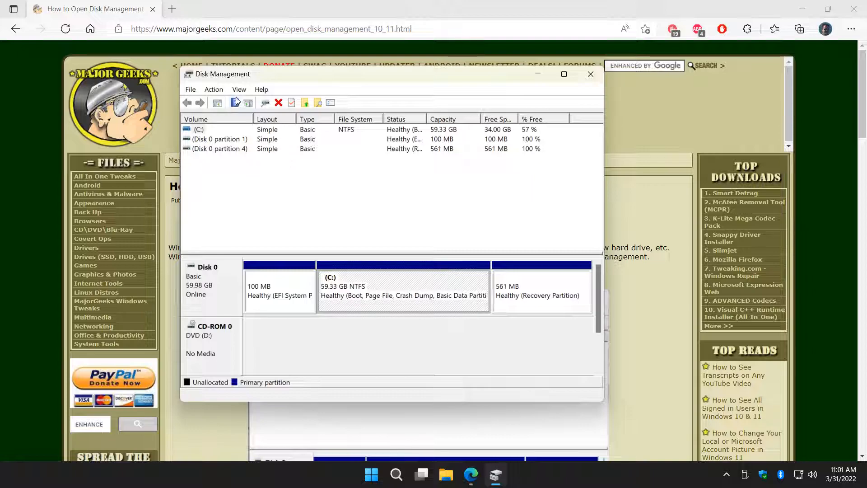
{"action": "left_click", "coordinate": [198, 129]}
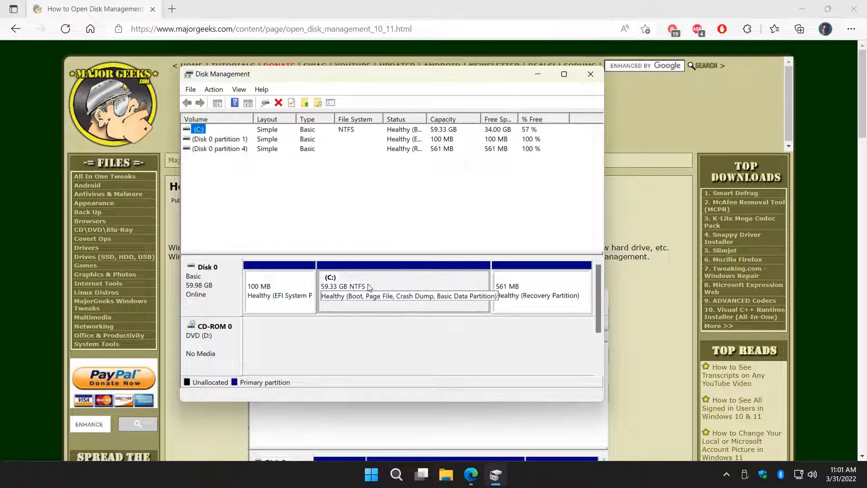
{"action": "right_click", "coordinate": [368, 287]}
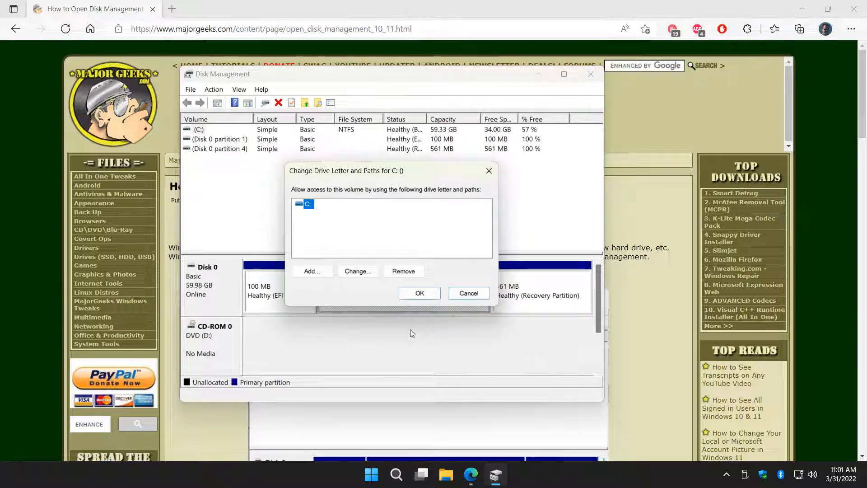
{"action": "mouse_move", "coordinate": [318, 217]}
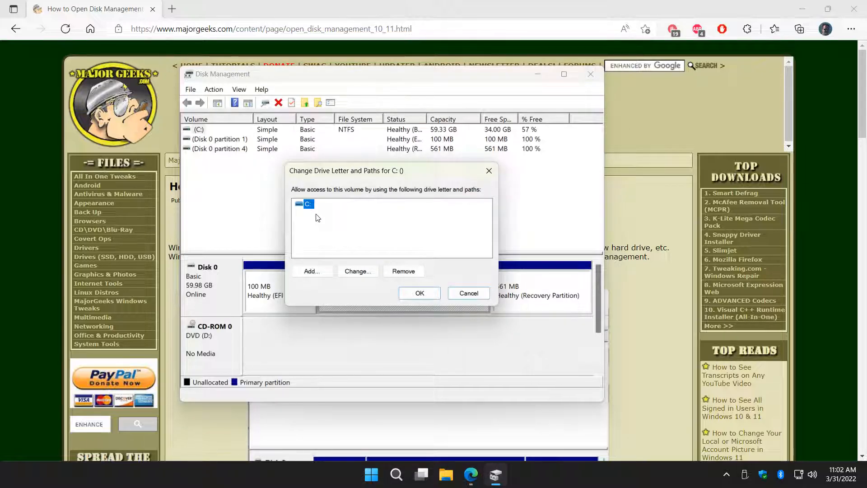
{"action": "left_click", "coordinate": [468, 293]}
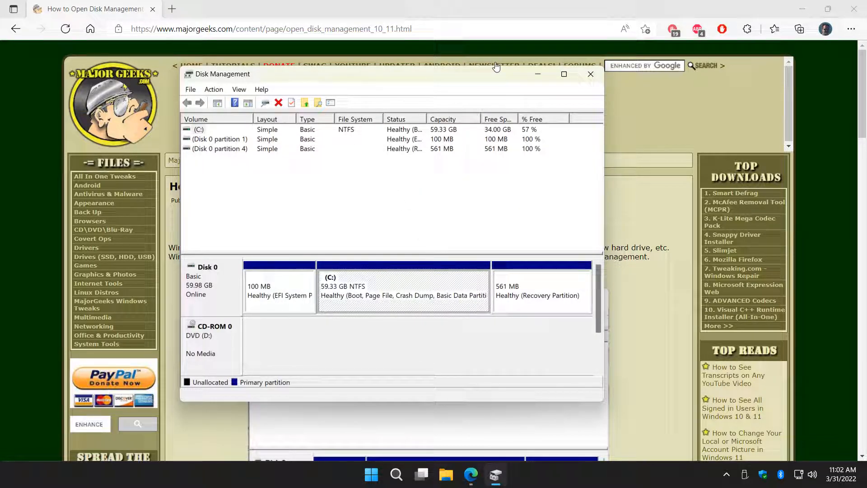
{"action": "left_click", "coordinate": [591, 73]}
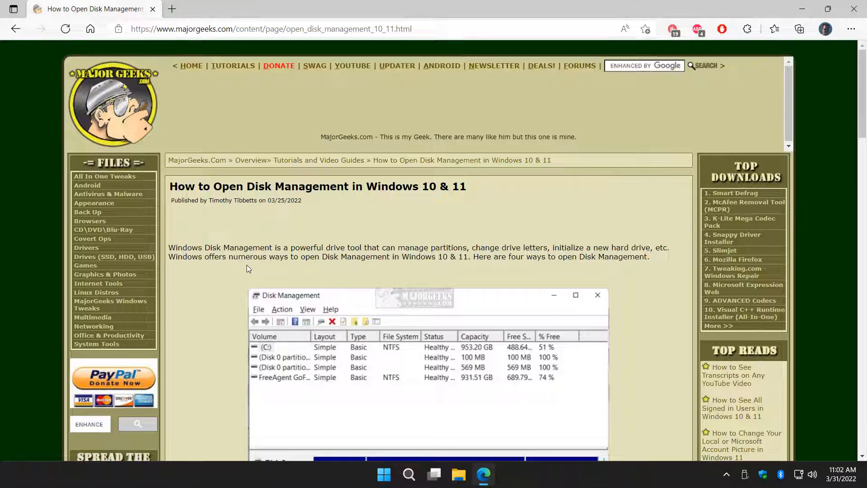
{"action": "mouse_move", "coordinate": [436, 392]}
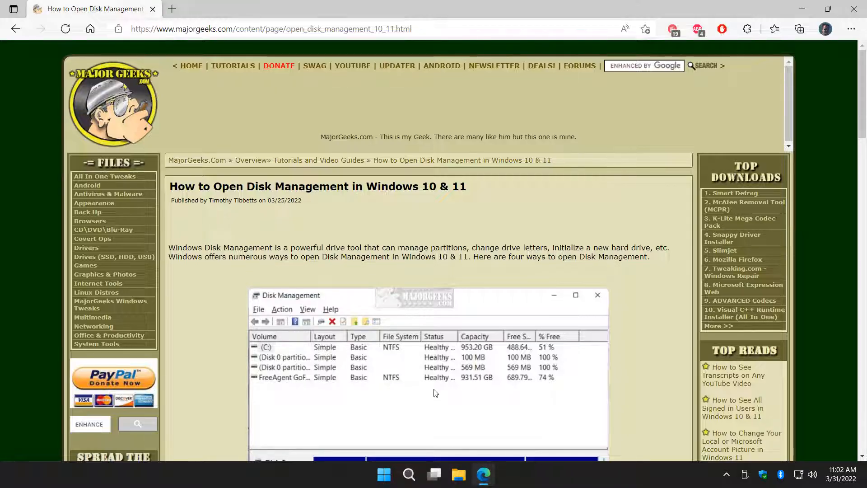
{"action": "mouse_move", "coordinate": [374, 226]}
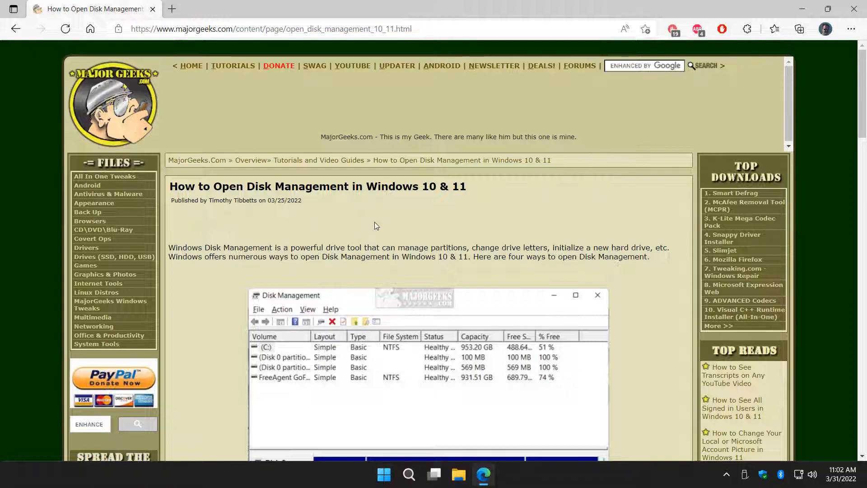
{"action": "mouse_move", "coordinate": [425, 420]}
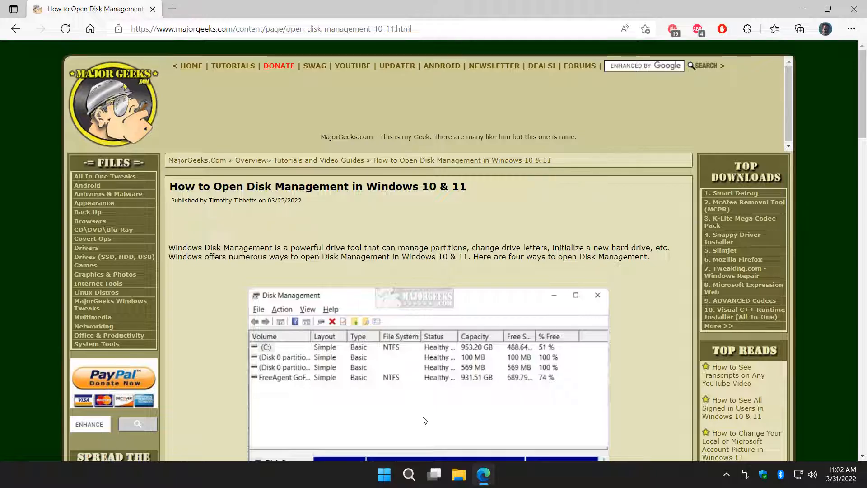
{"action": "mouse_move", "coordinate": [281, 245]}
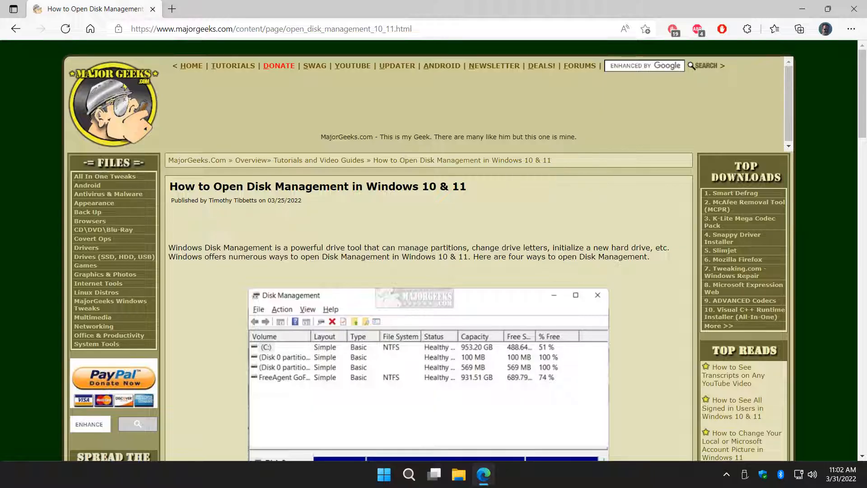
{"action": "left_click", "coordinate": [644, 66]}
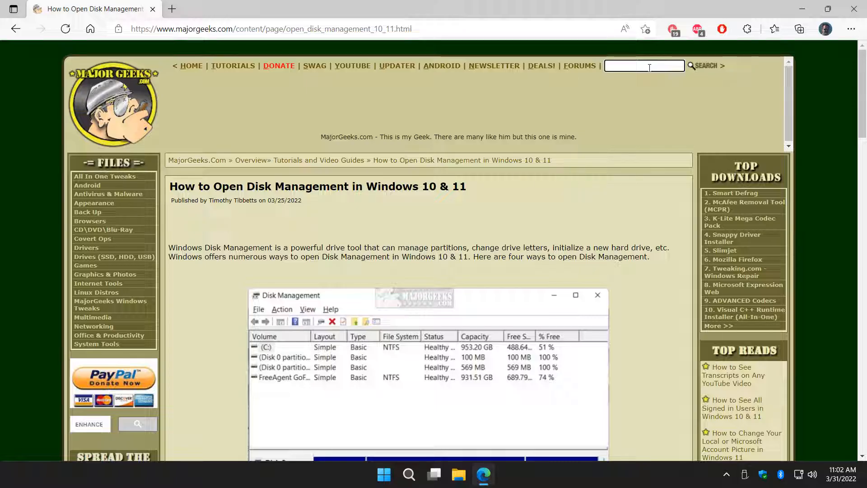
{"action": "mouse_move", "coordinate": [519, 160]}
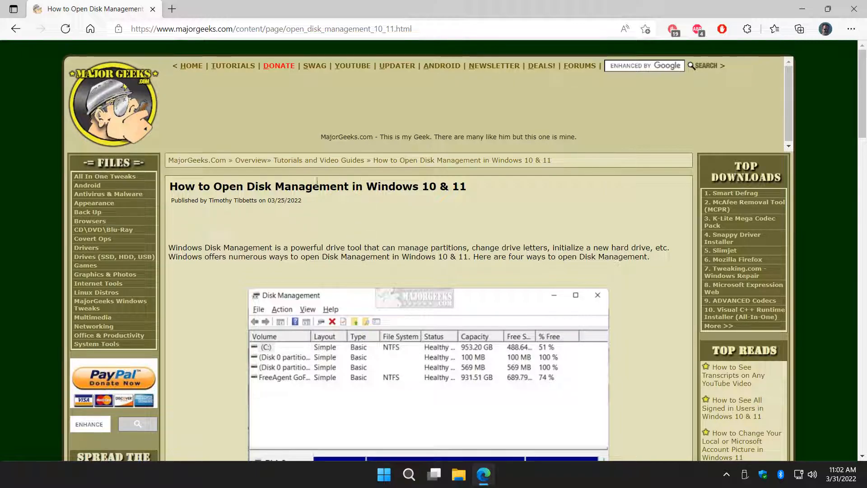
{"action": "mouse_move", "coordinate": [380, 228]}
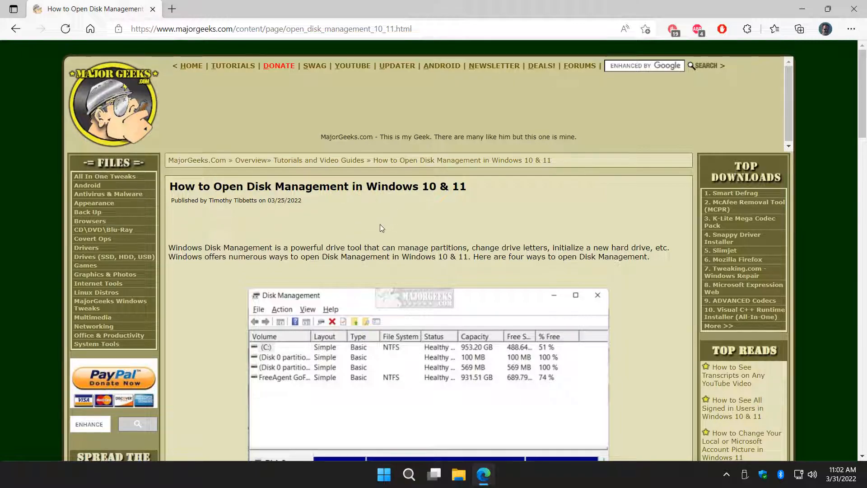